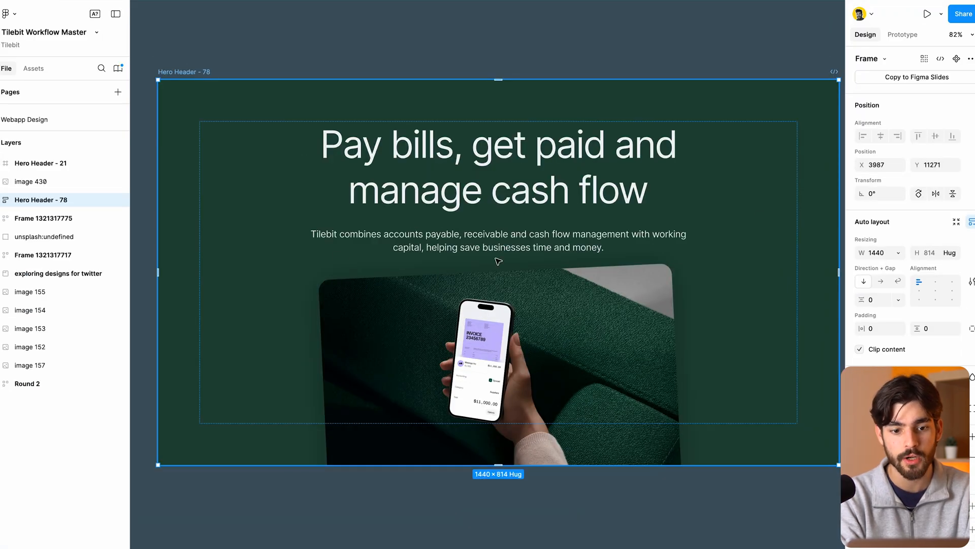
mouse_move(513, 309)
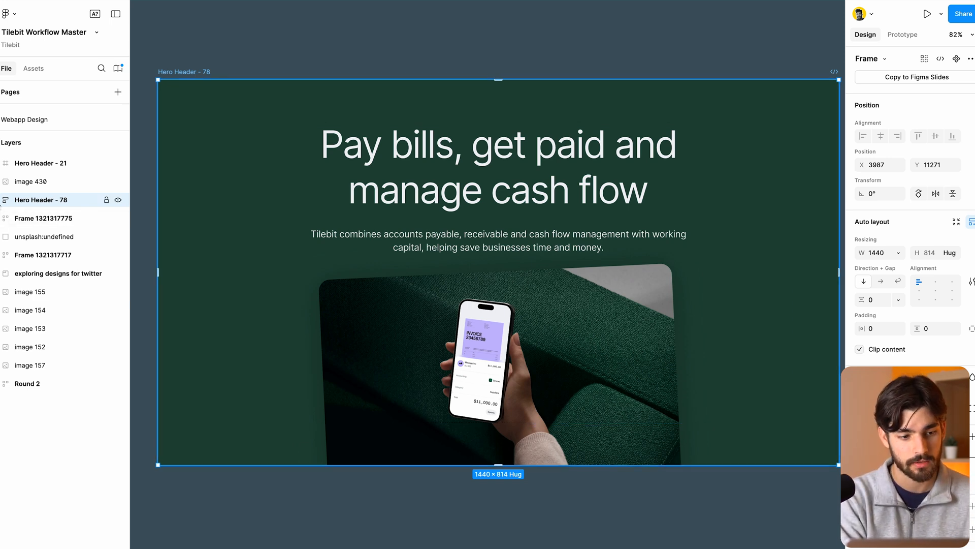
Rename 'Hero Header - 78' to 'Tutorial for Framer Transition' and its Image child to 'Parent container'
click(5, 200)
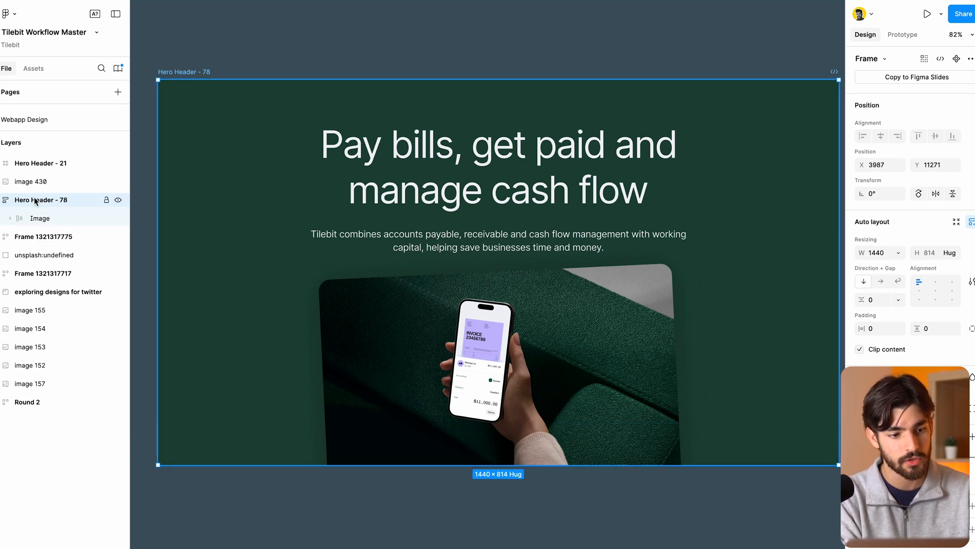
double_click(39, 200)
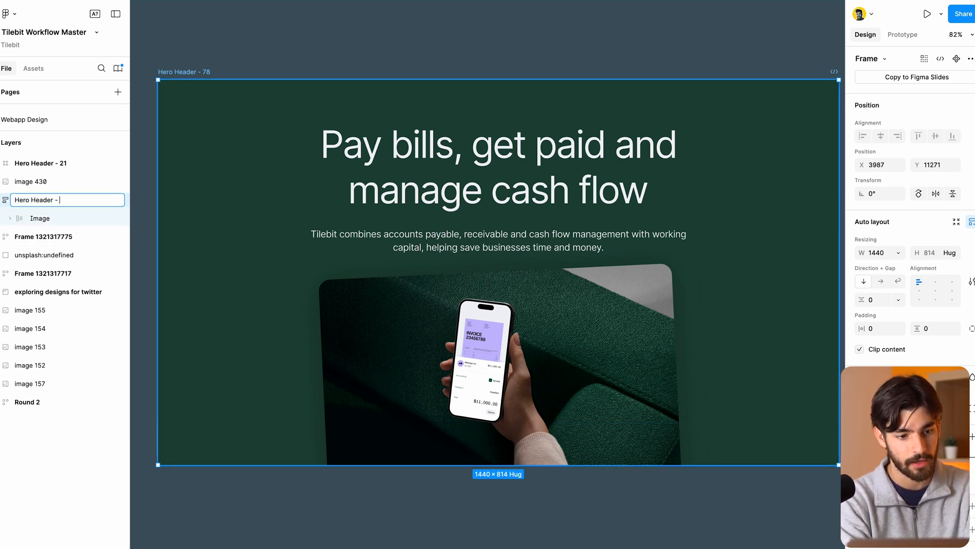
text(Tutorial for Fram)
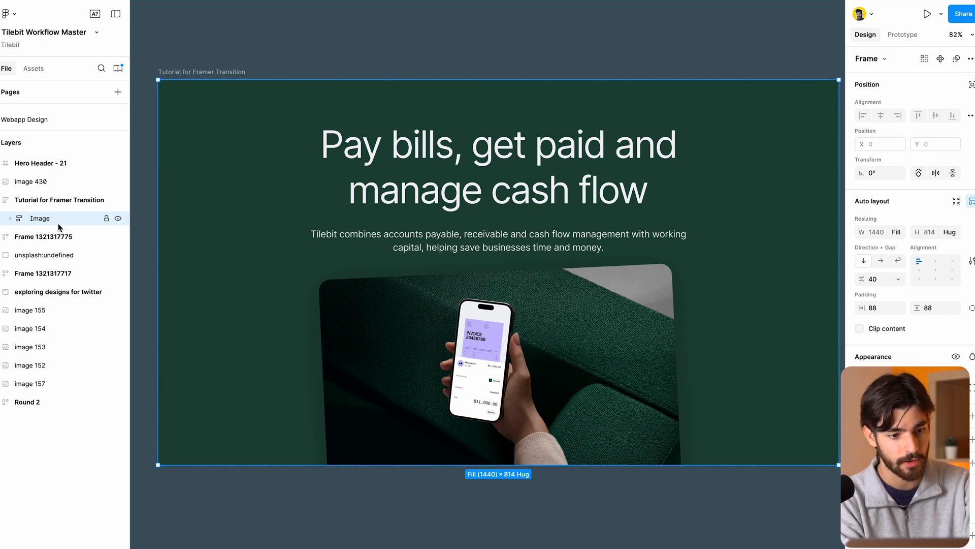
double_click(40, 218)
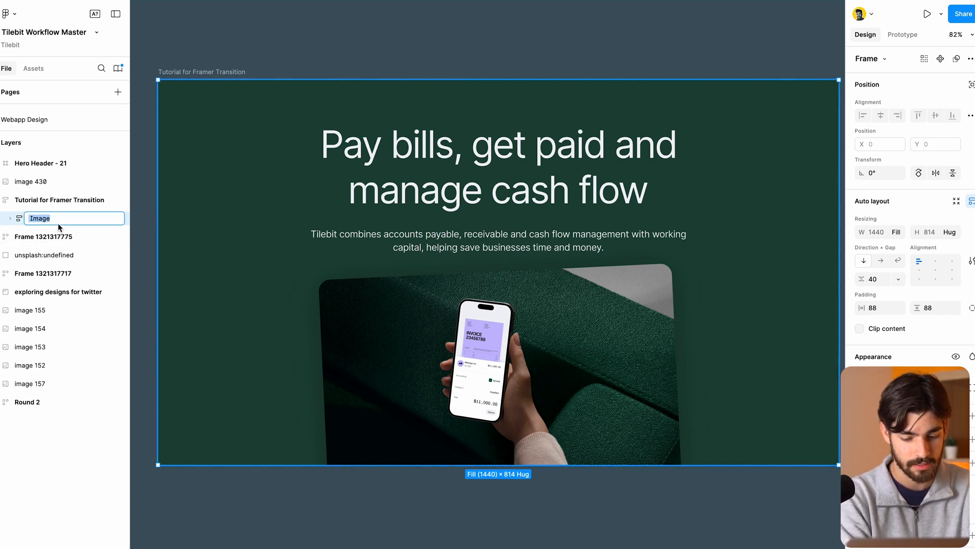
text(Parent container)
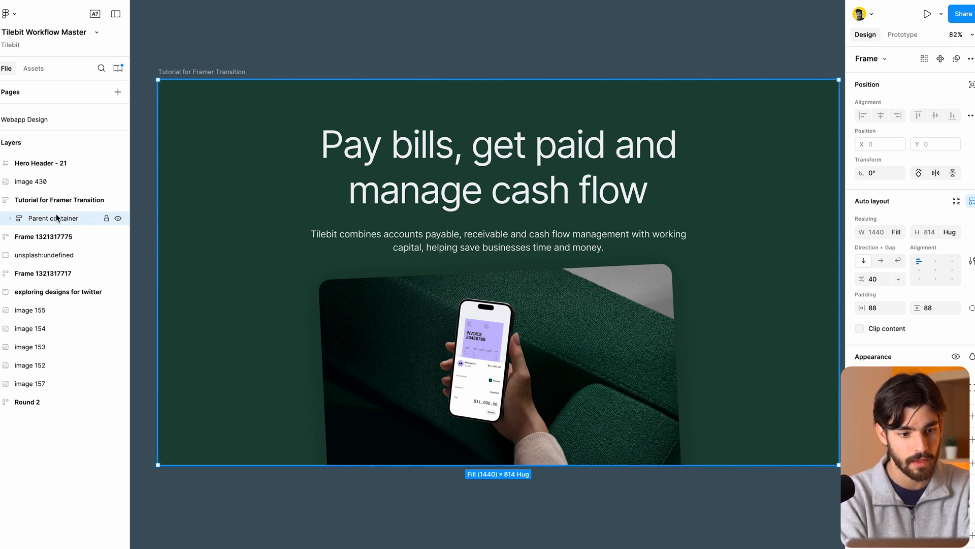
Expand Parent container, select the hero frame and inspect its height sizing options
click(54, 236)
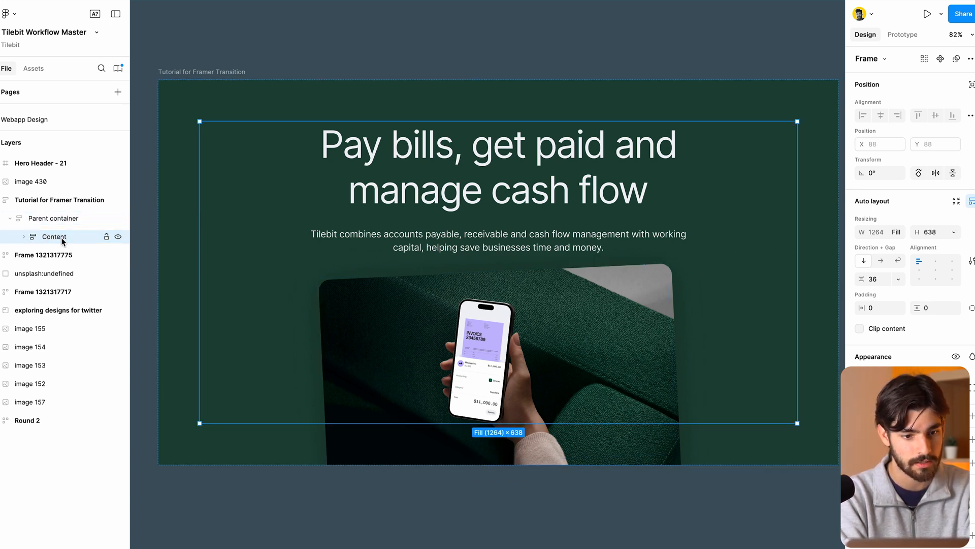
click(53, 217)
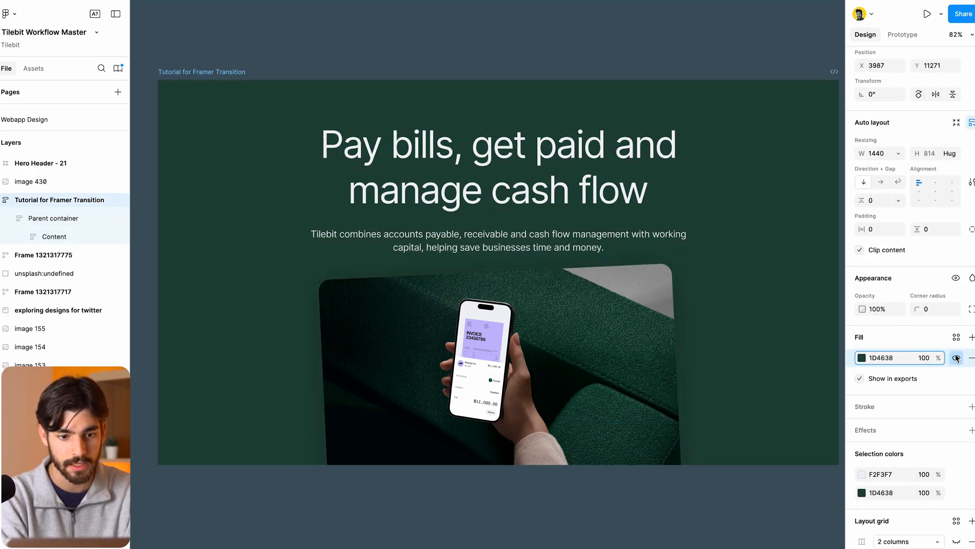
click(53, 218)
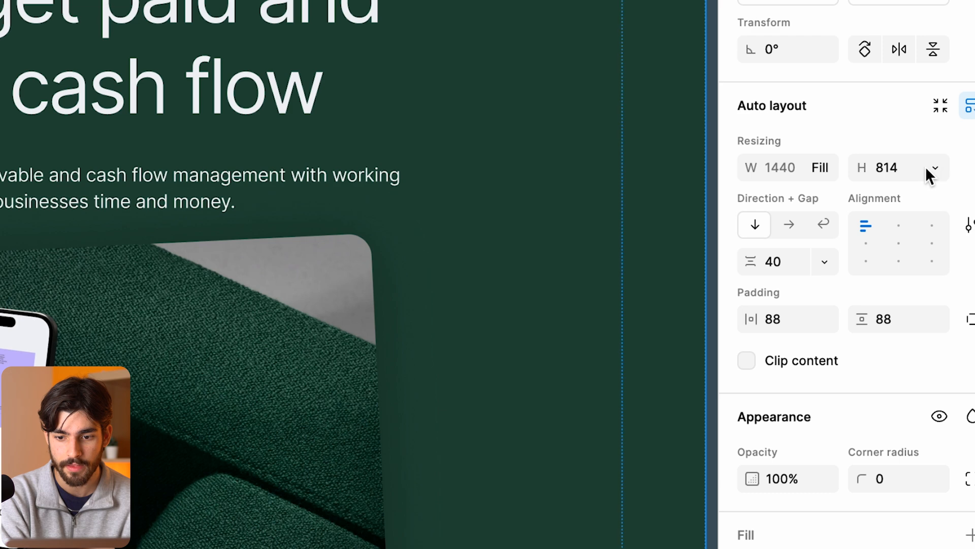
click(936, 168)
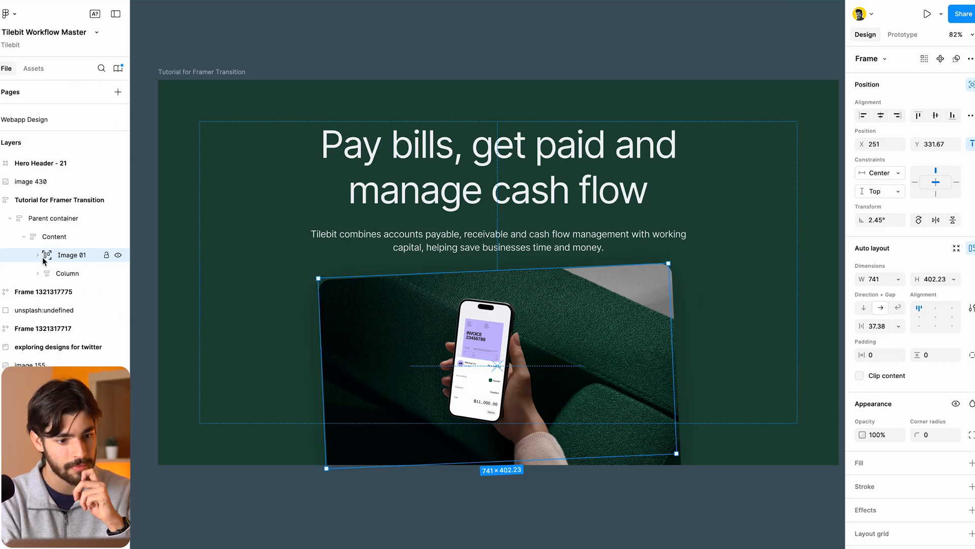
Inspect the subtitle text in Column, then reselect the tilted phone image layer
click(66, 273)
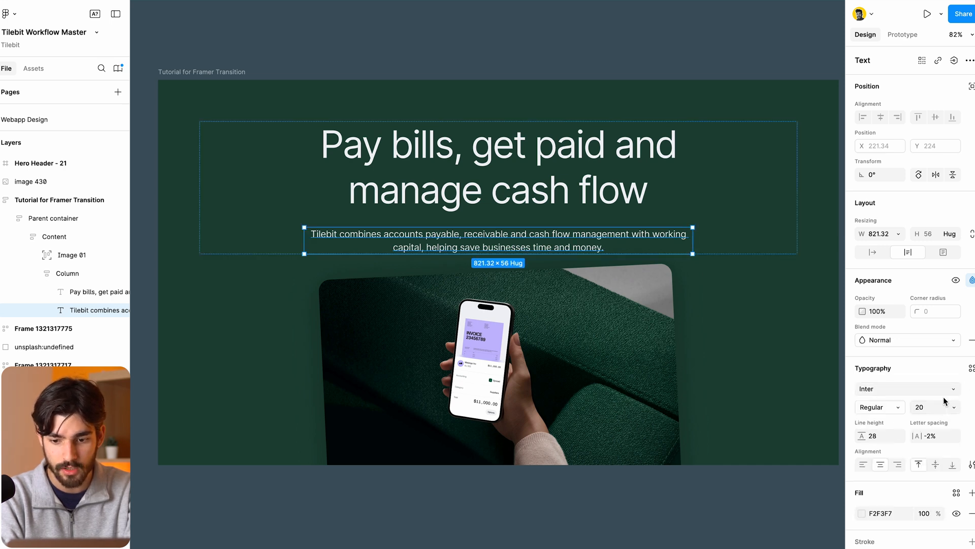
mouse_move(877, 452)
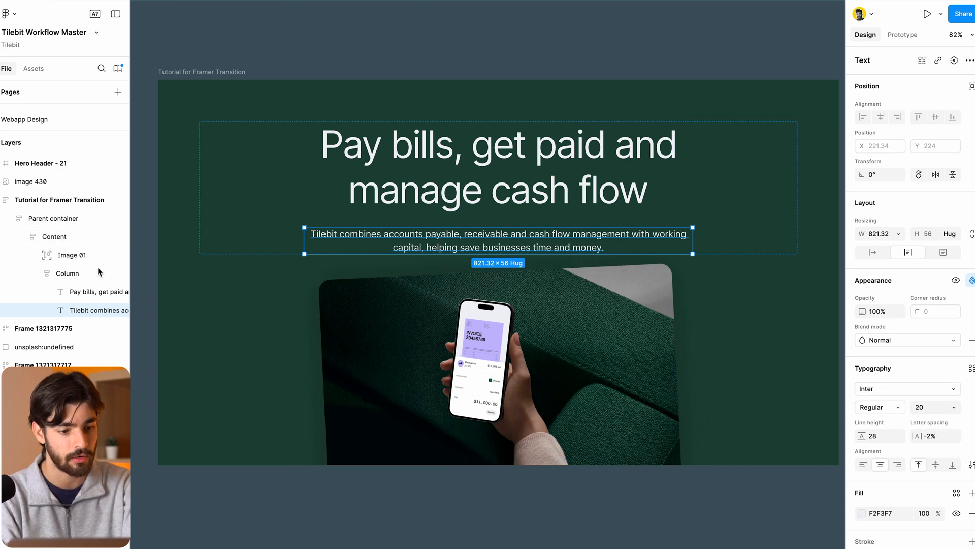
click(72, 255)
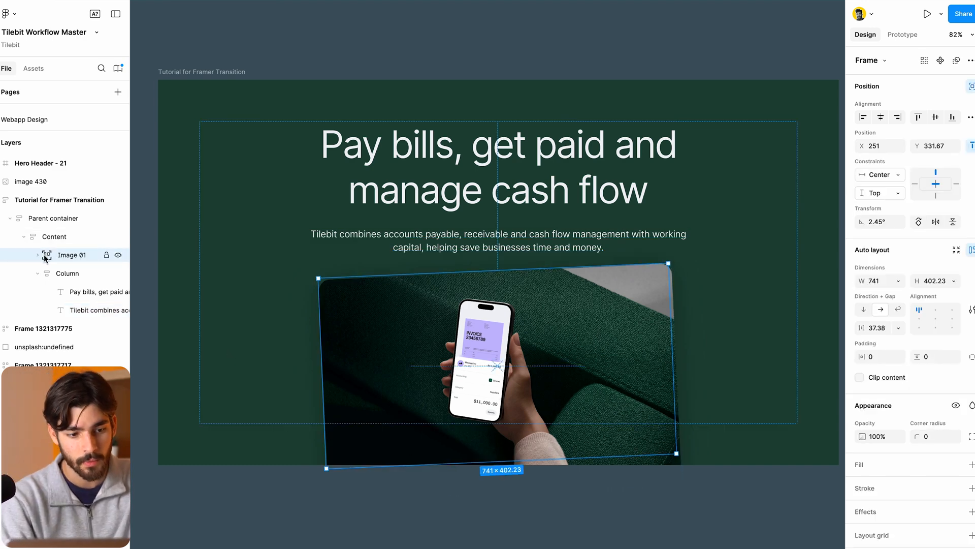
mouse_move(134, 268)
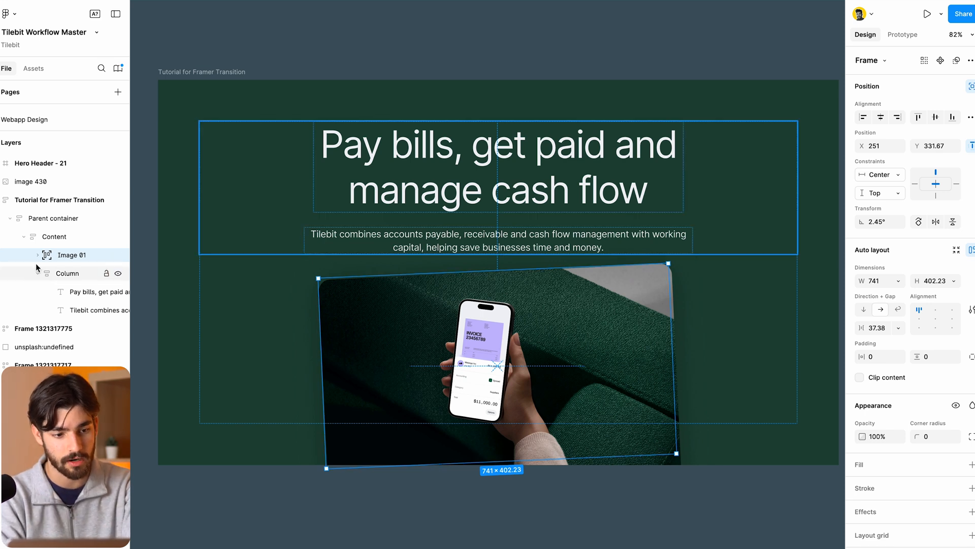
mouse_move(970, 86)
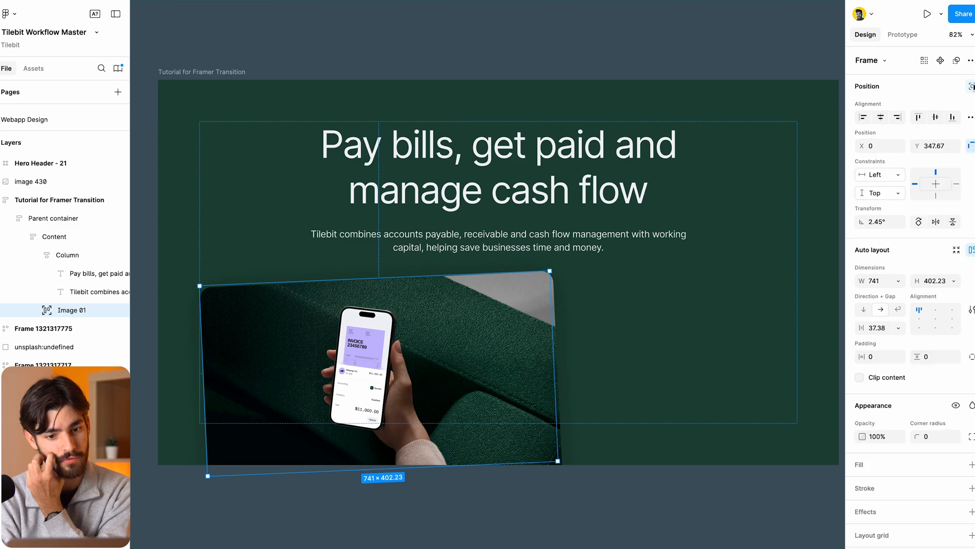
Search 'figma' in Actions and run Figma to HTML with Framer on the hero
click(880, 117)
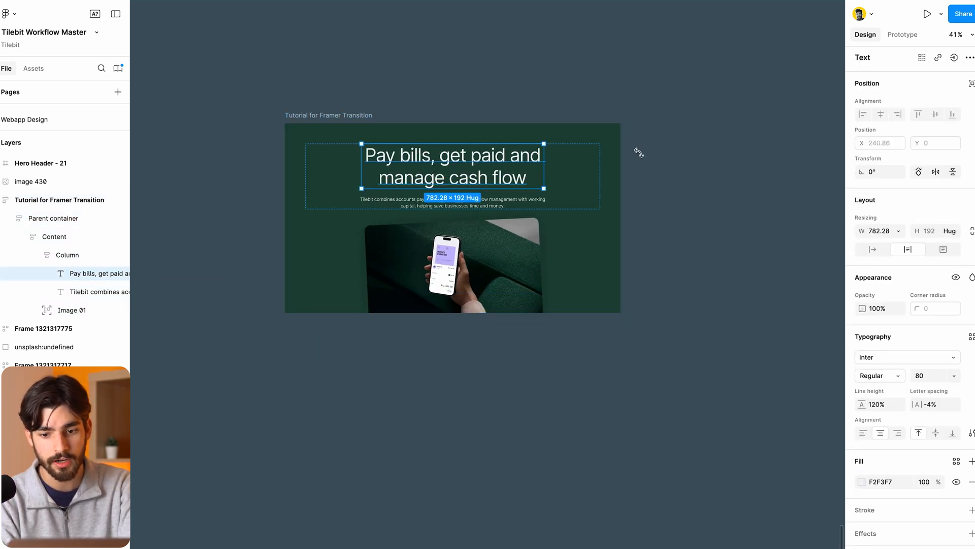
mouse_move(529, 185)
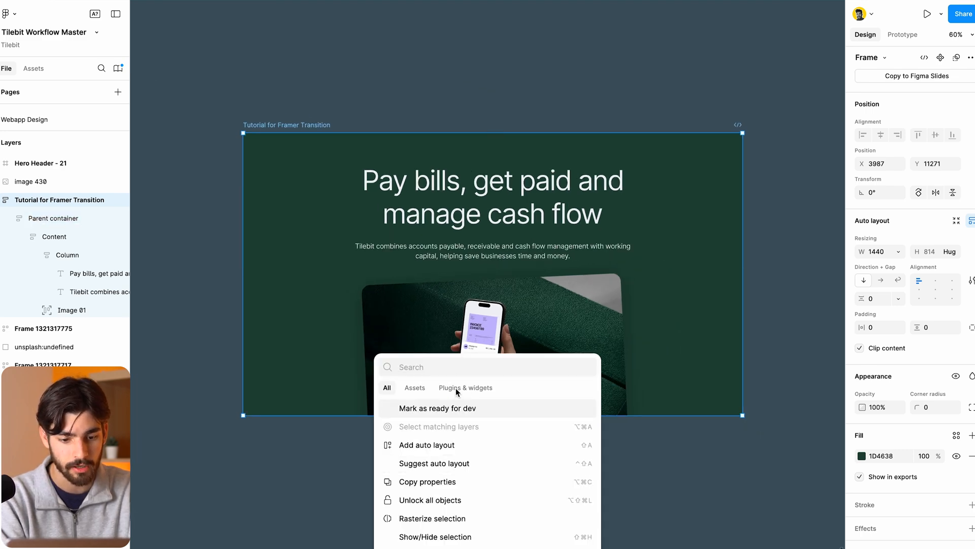
text(figma to html by framer)
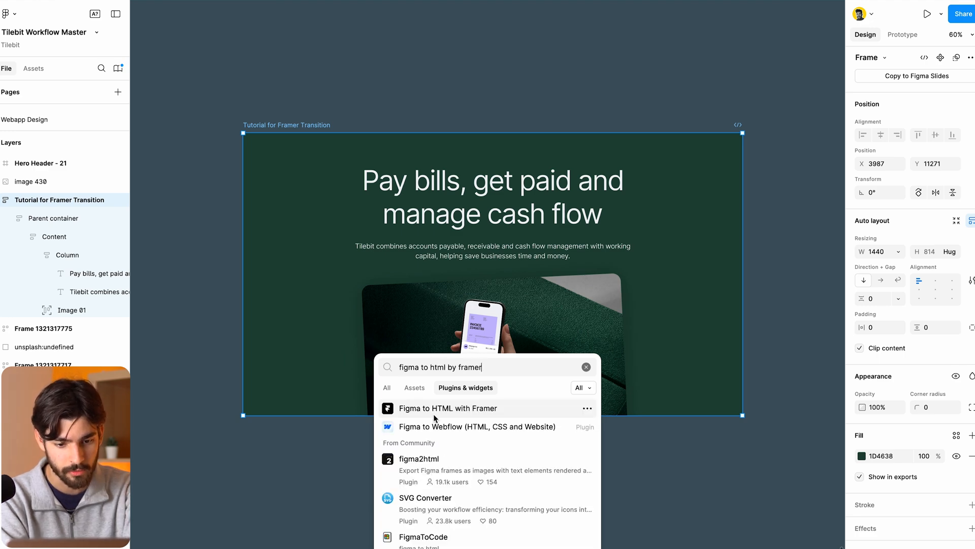
click(447, 408)
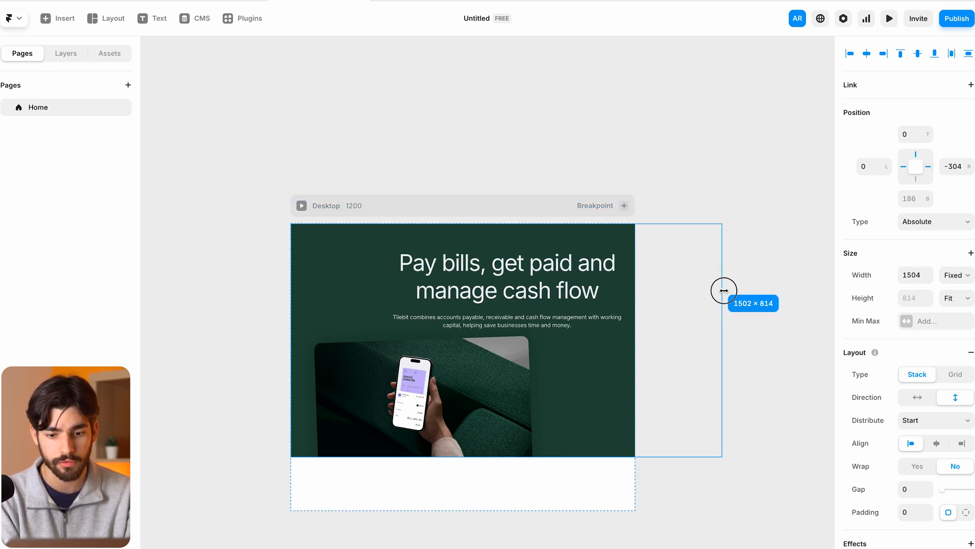
Resize the imported hero to 1440 wide, then select the hero stack and Desktop breakpoint
drag(723, 291, 684, 290)
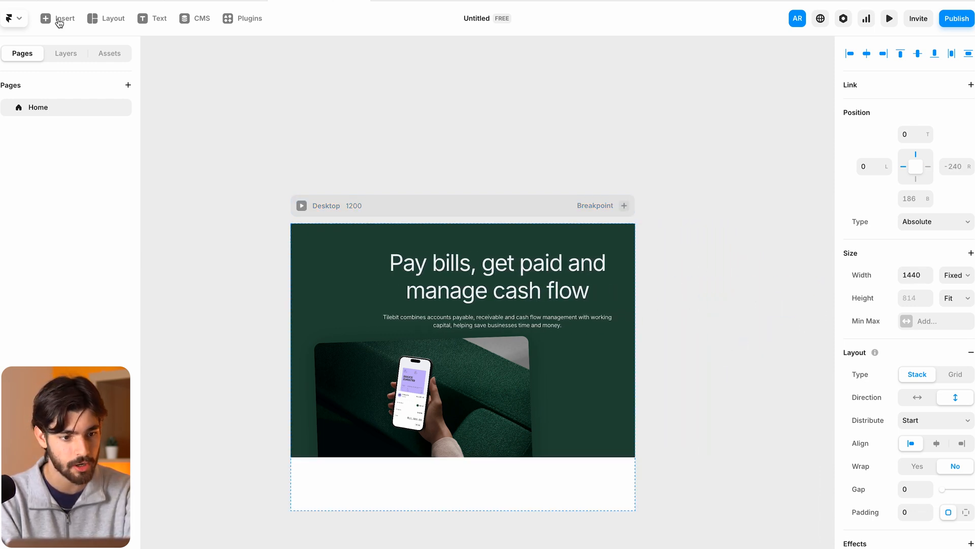
click(66, 53)
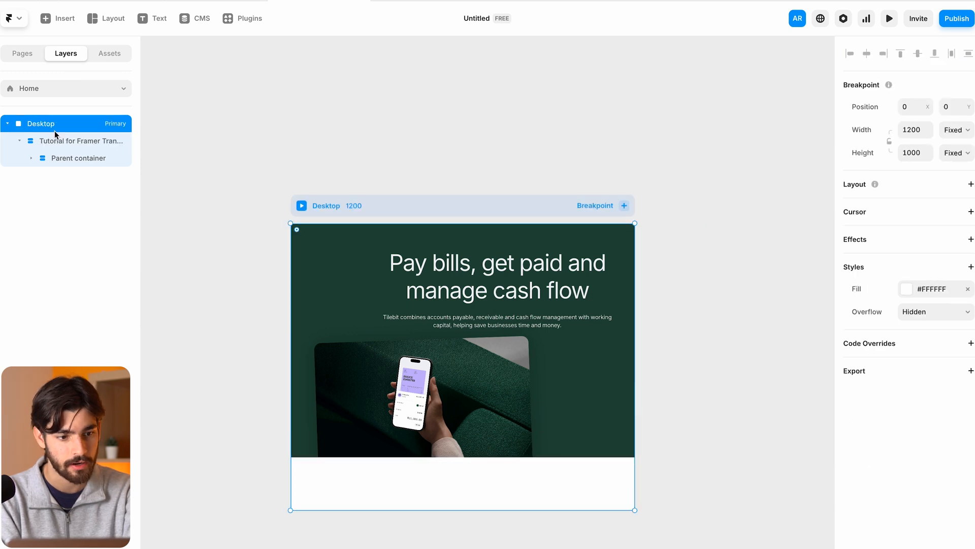
mouse_move(402, 252)
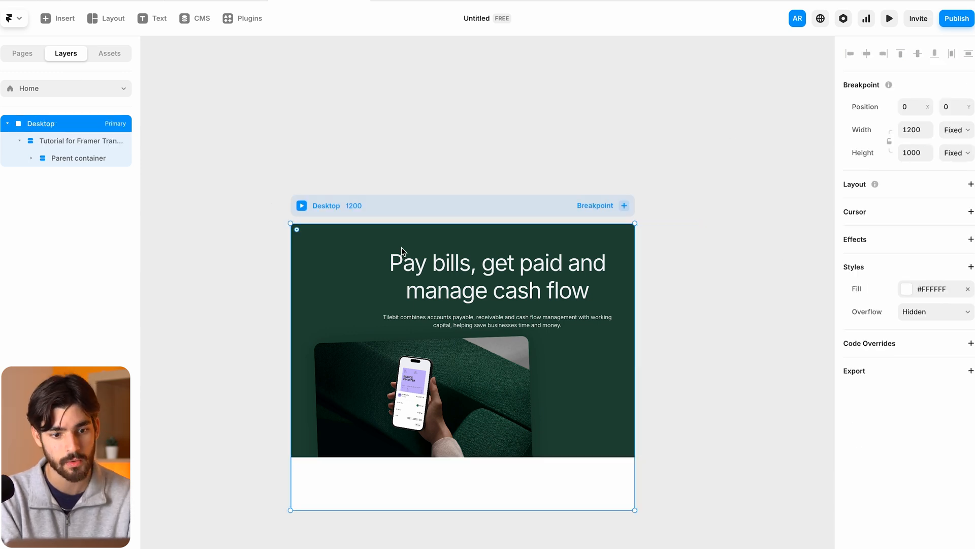
mouse_move(922, 203)
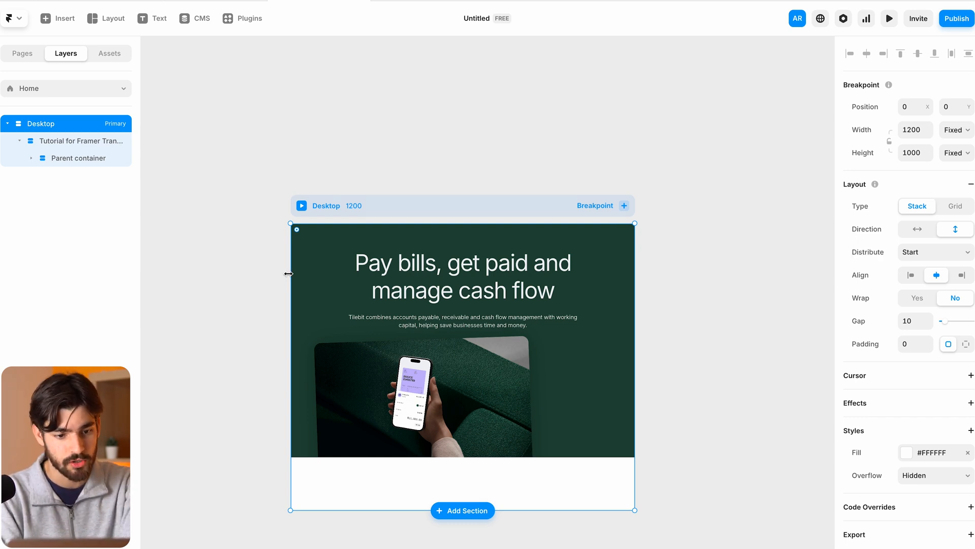
click(78, 140)
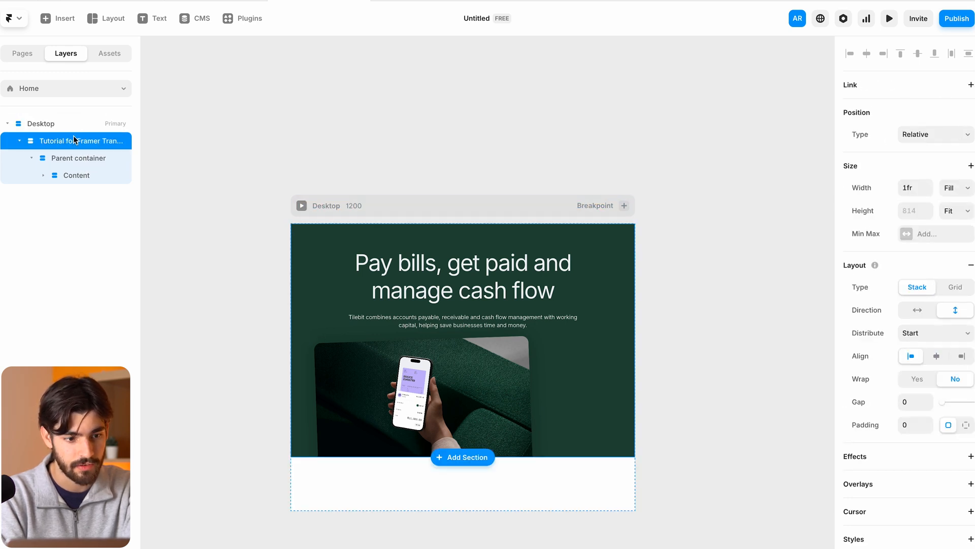
click(41, 122)
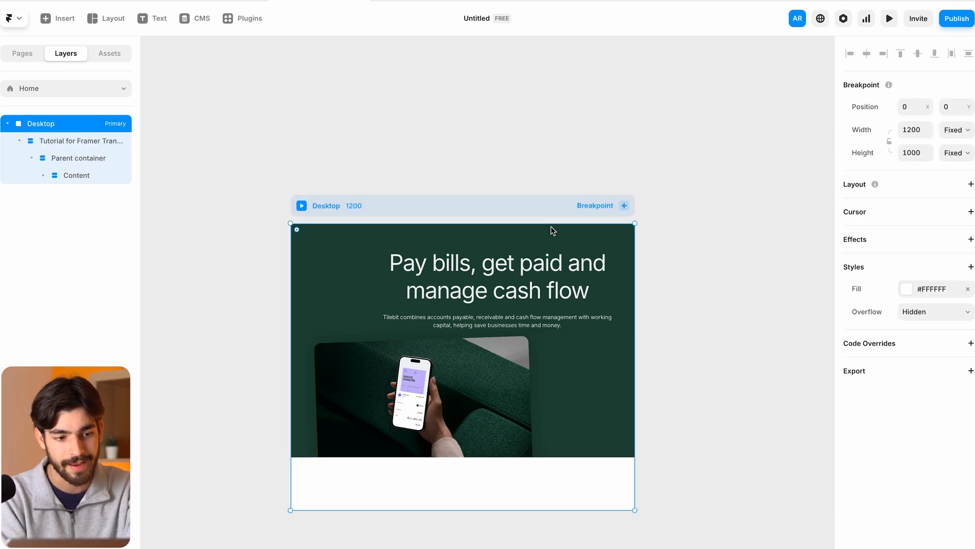
mouse_move(610, 317)
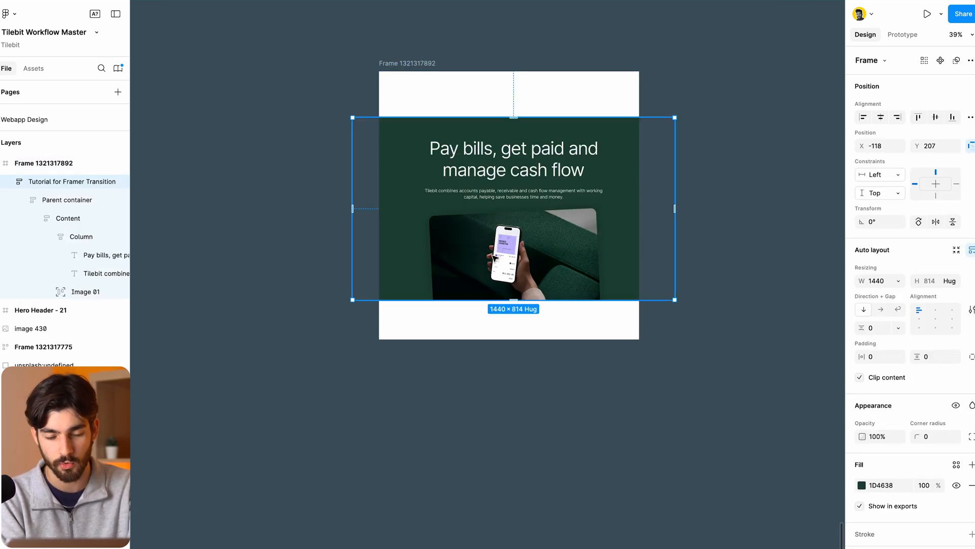
Select the hero's containing frame on the canvas and copy it for Framer
drag(513, 209, 522, 193)
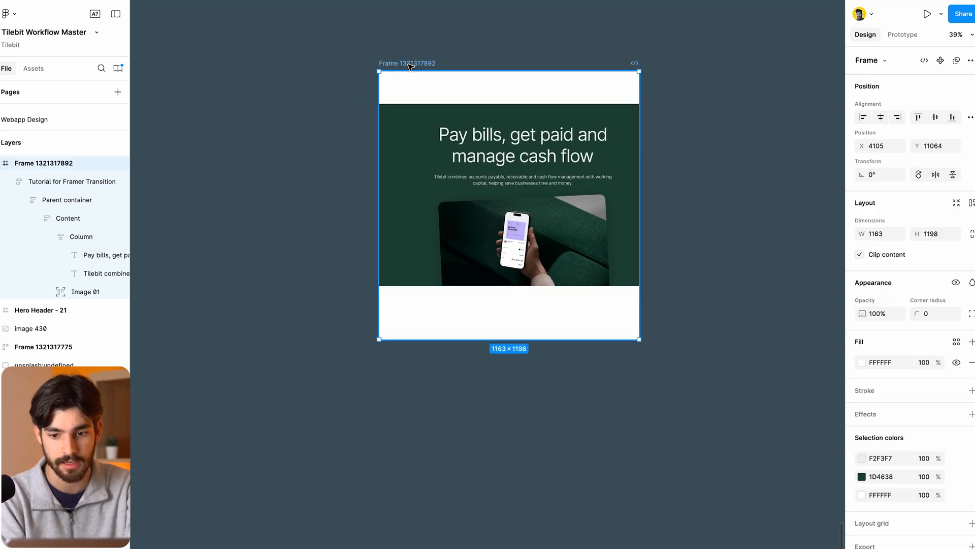
key(shift+a)
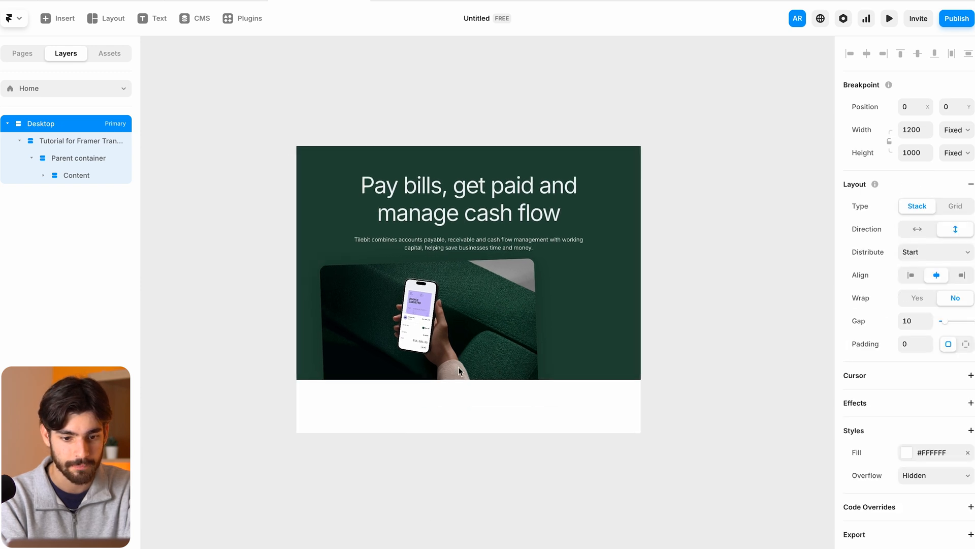
Prefix the pasted hero section's layer name with 'Hero'
click(80, 141)
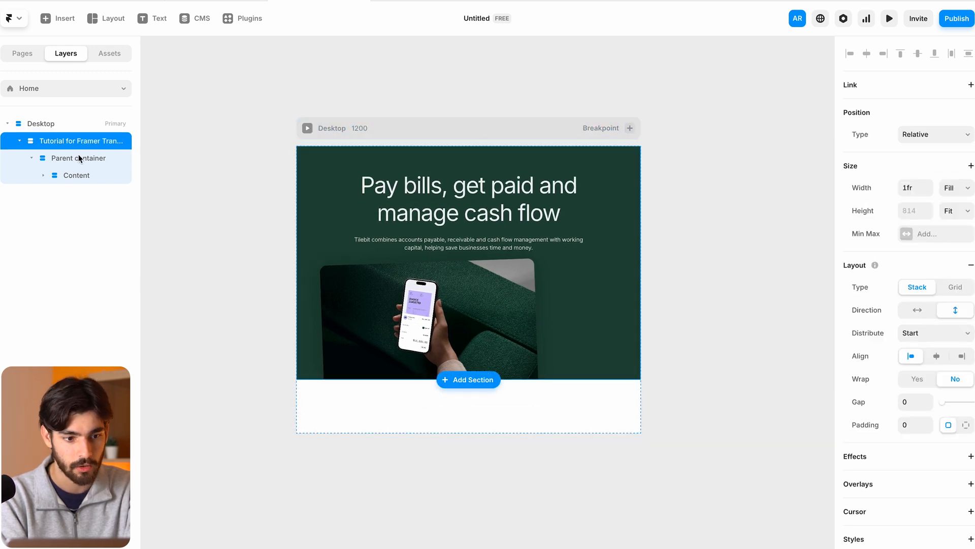
double_click(79, 141)
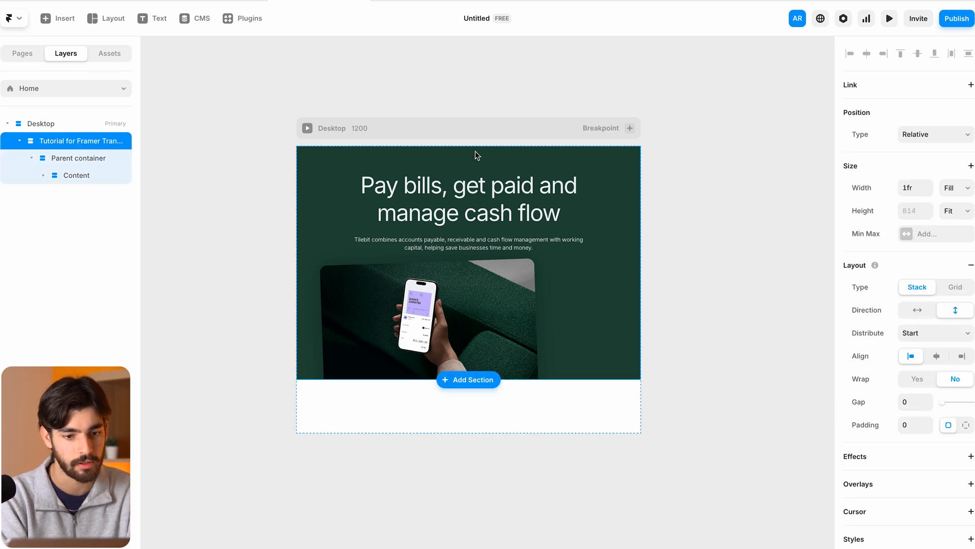
text(Hero -)
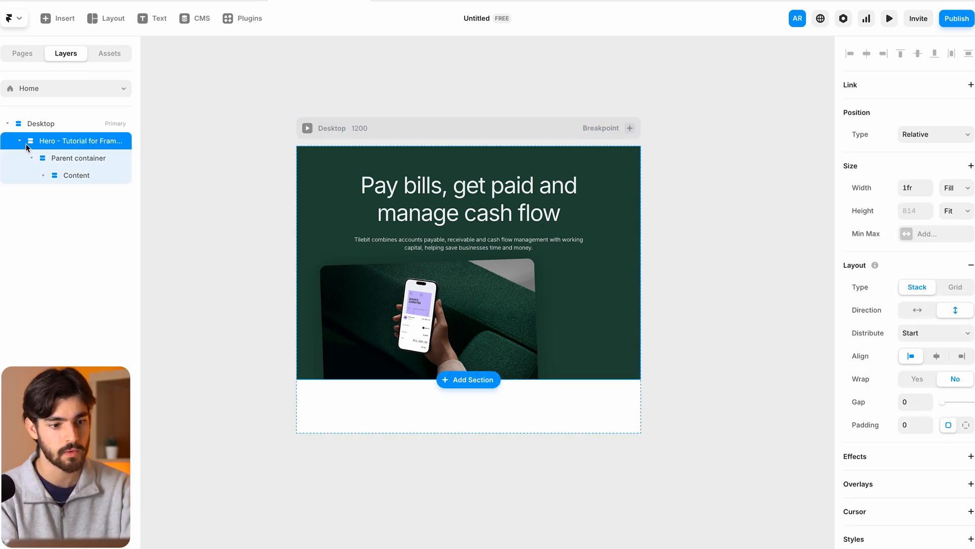
click(19, 141)
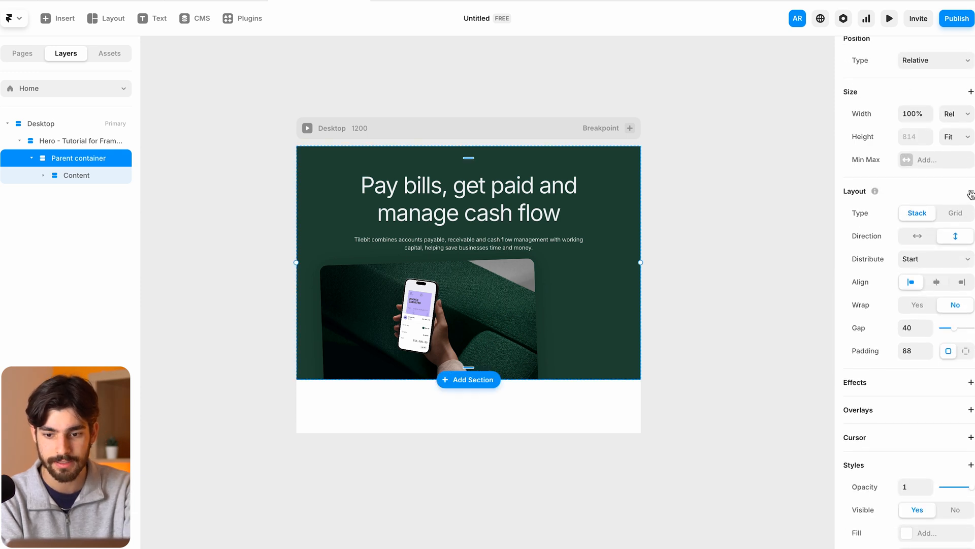
Center the Content alignment and set the Desktop breakpoint height to Fit Content
click(78, 175)
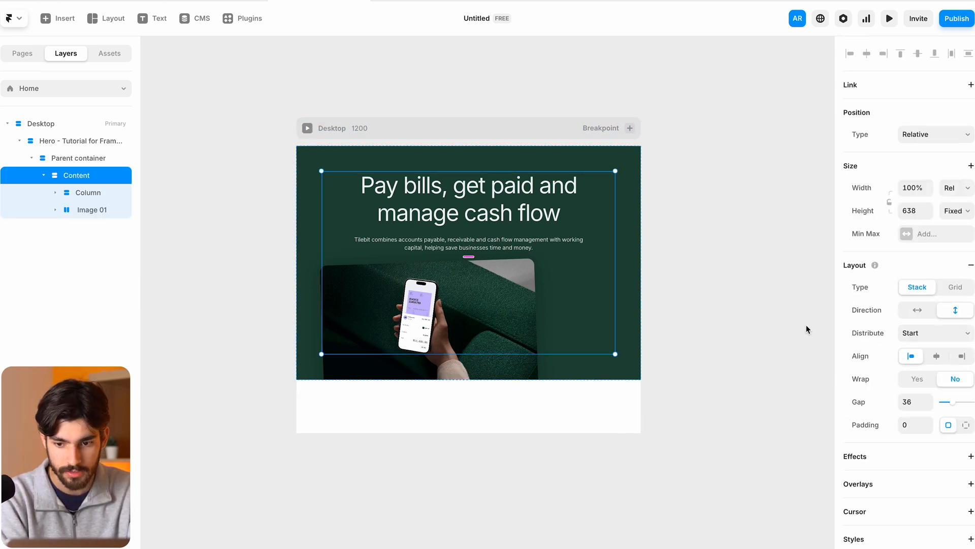
click(936, 355)
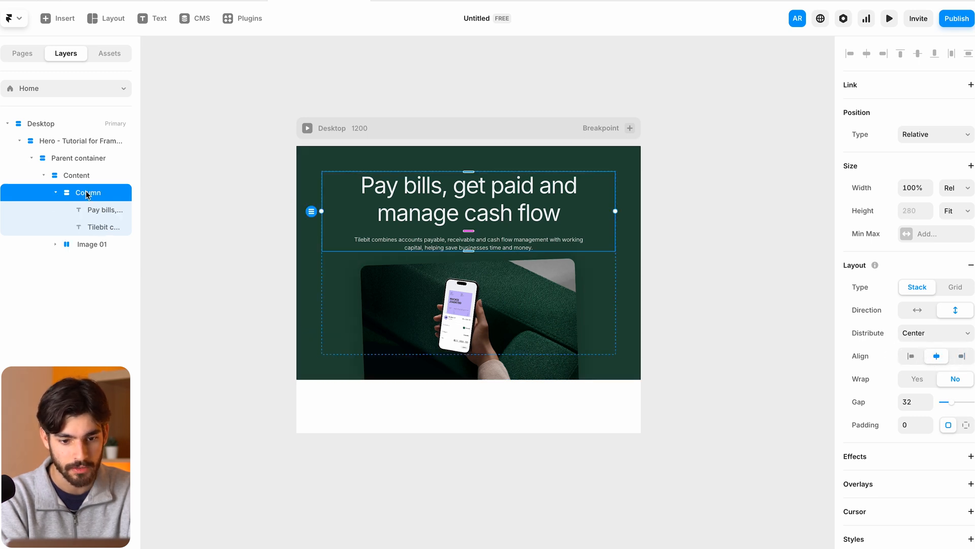
click(91, 244)
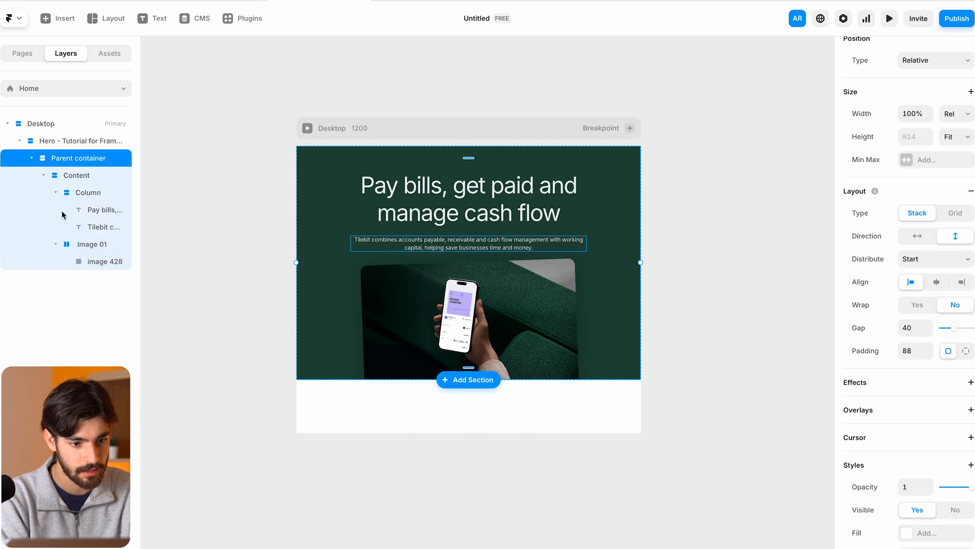
click(41, 123)
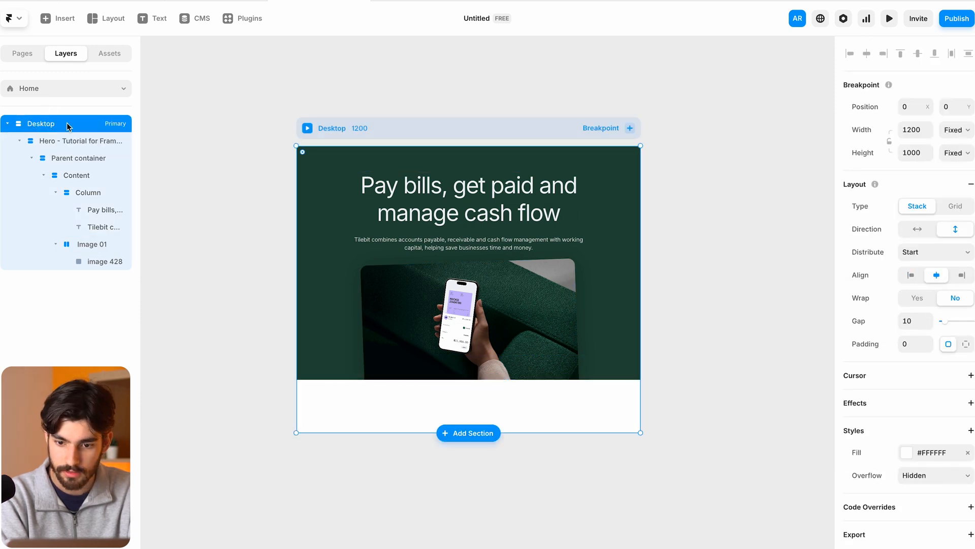
click(956, 152)
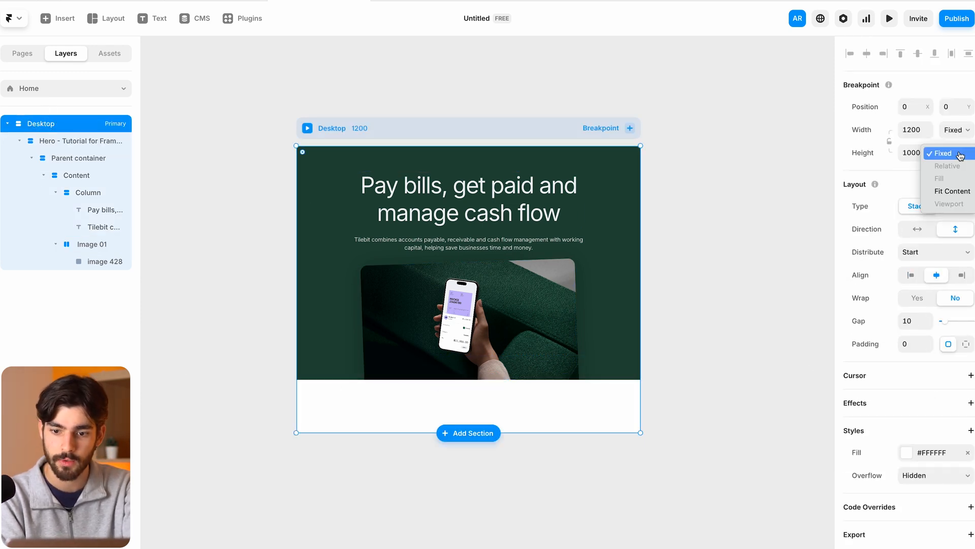
click(951, 191)
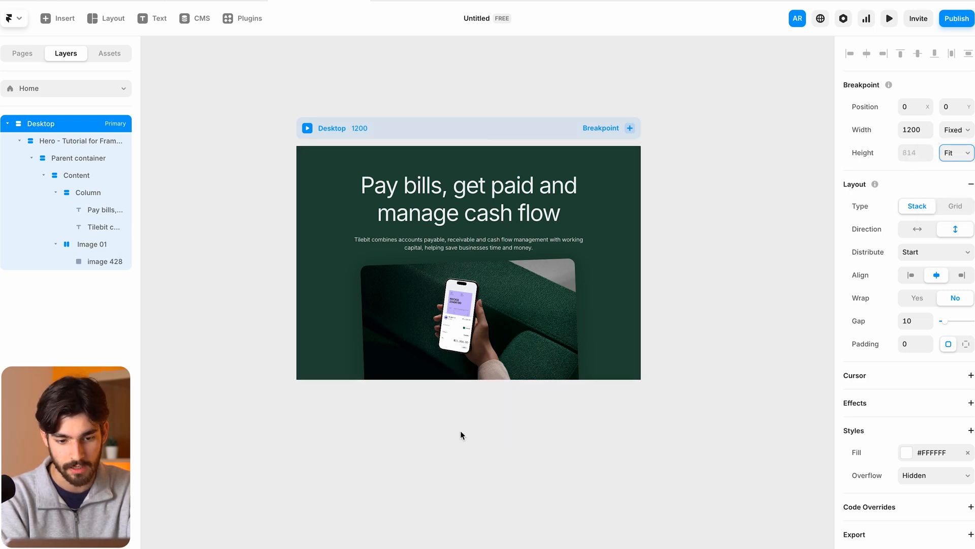
click(57, 18)
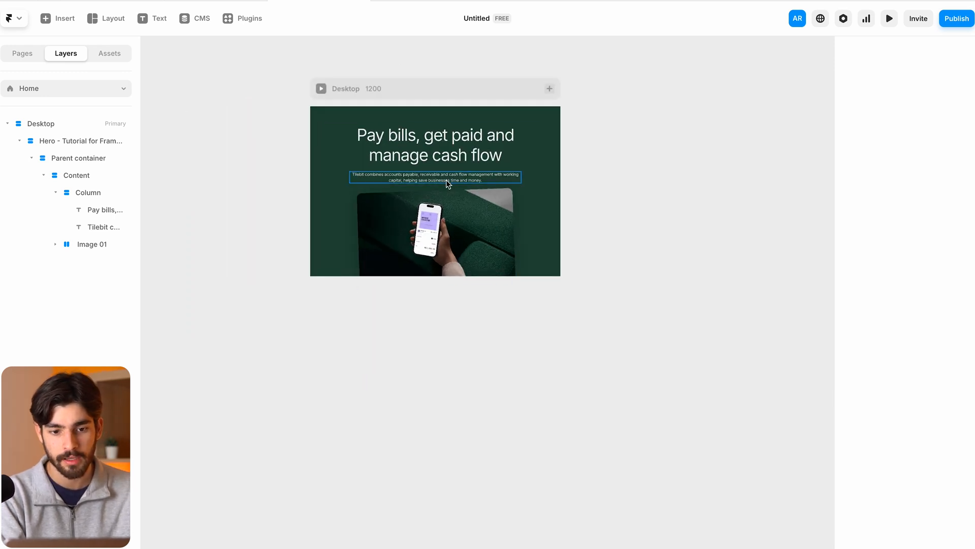
Add Tablet and Phone breakpoints beside Desktop, then preview the site
click(346, 89)
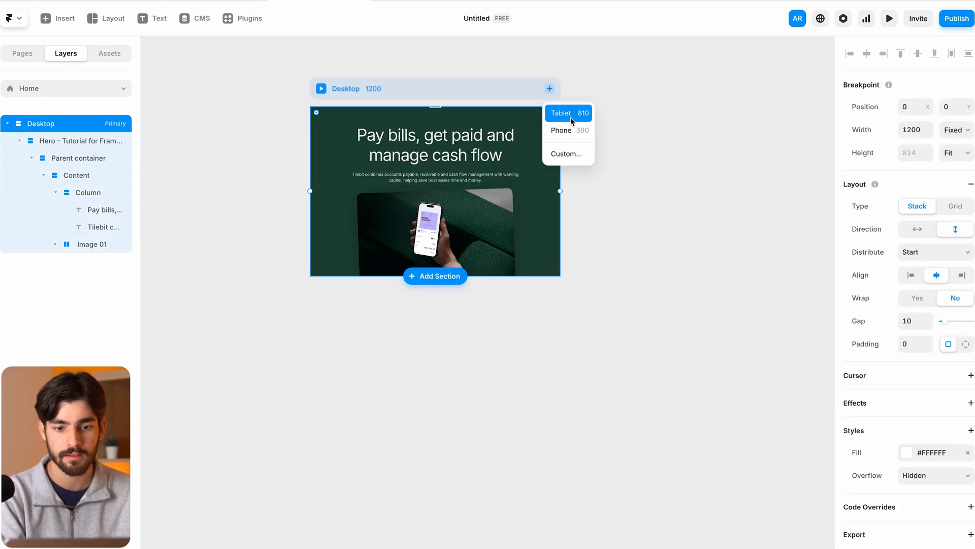
mouse_move(567, 130)
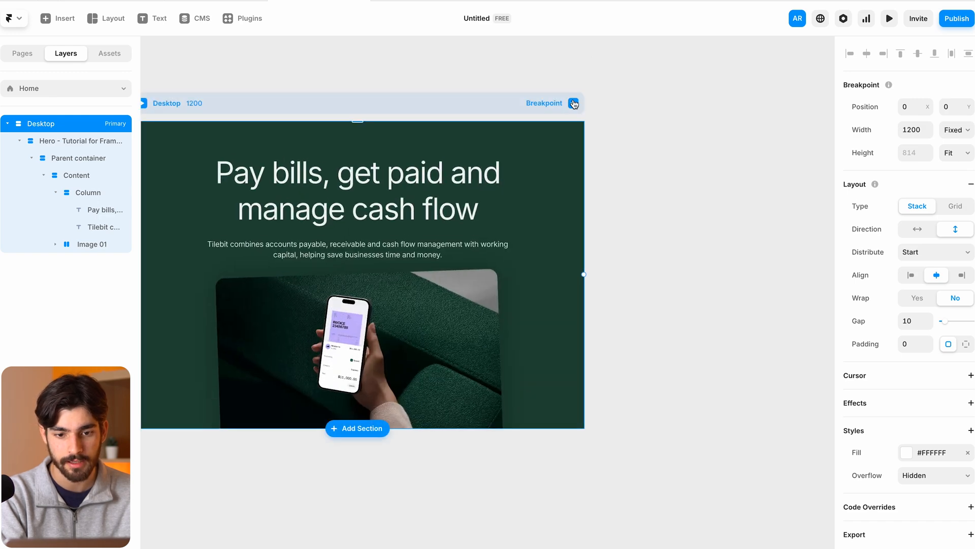
click(572, 103)
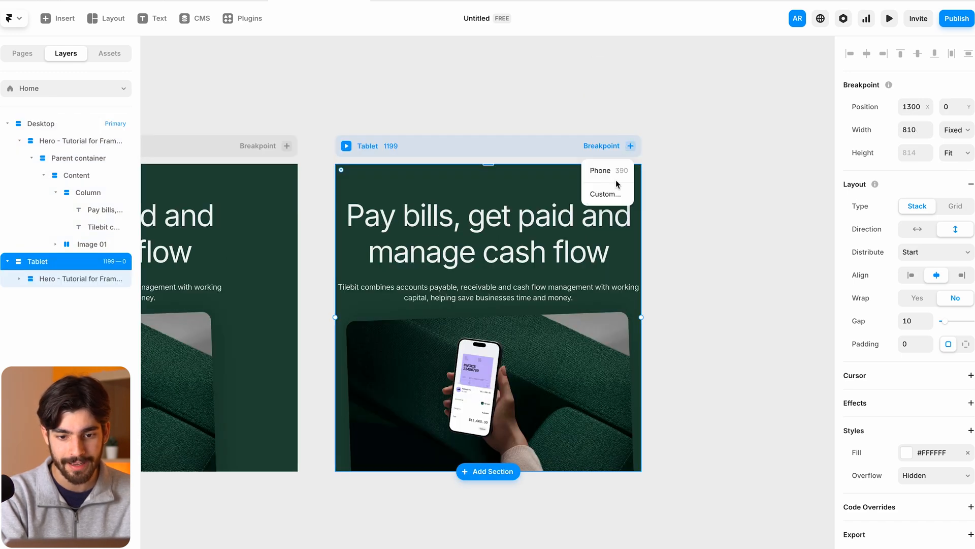
click(599, 170)
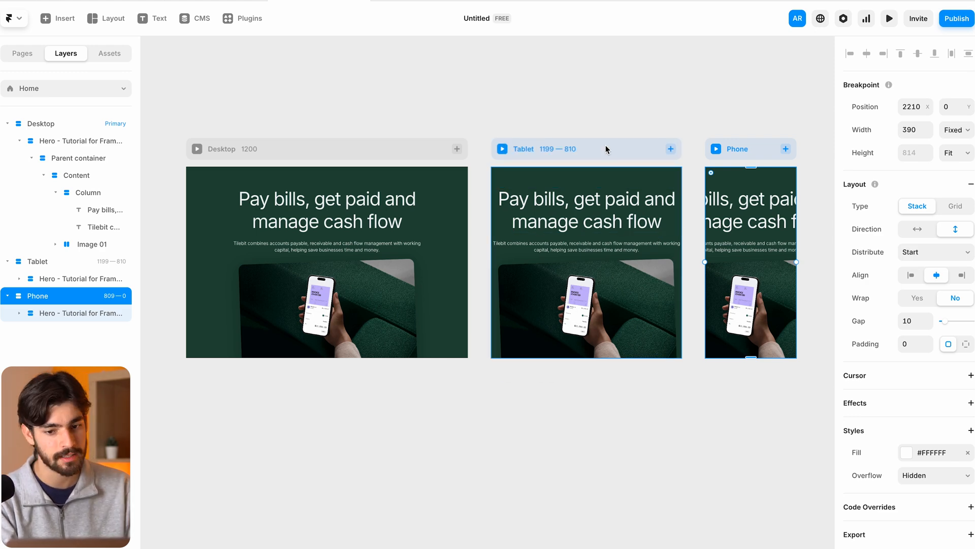
click(221, 149)
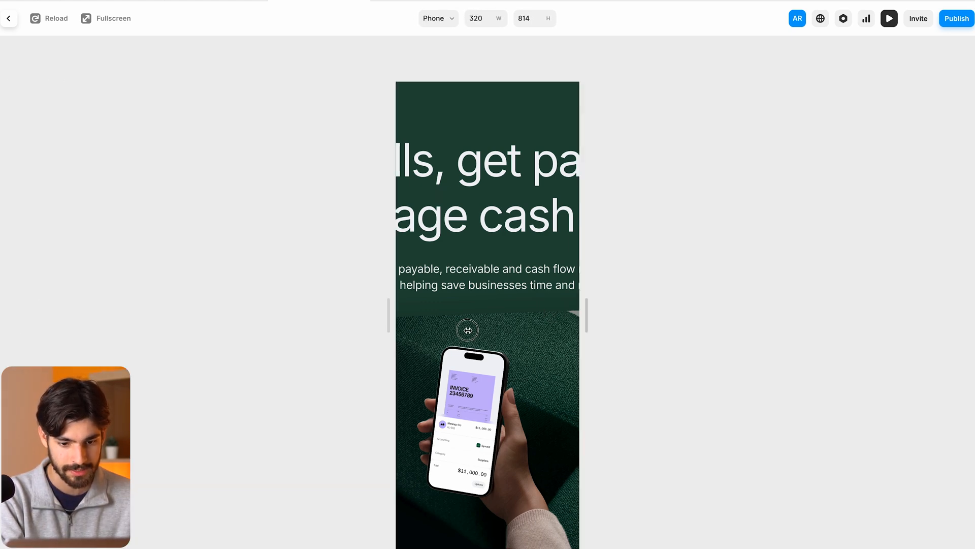
click(436, 18)
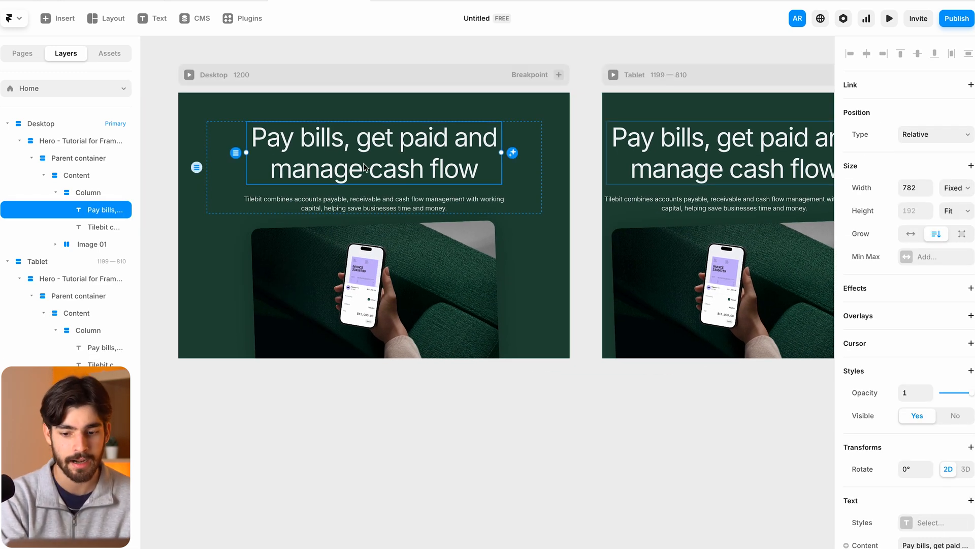
Apply the Heading 2 style to the headline and add size breakpoints to it
scroll(down, 3)
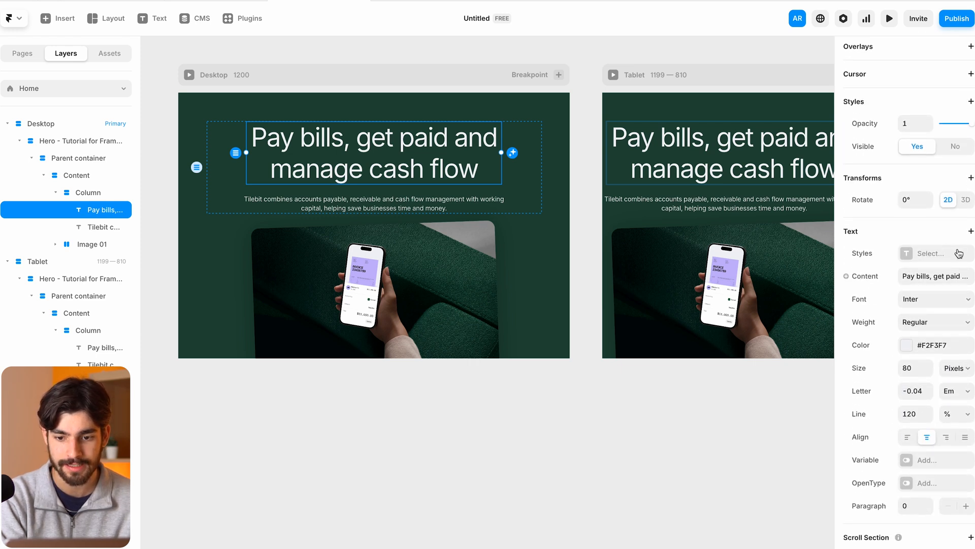
click(936, 253)
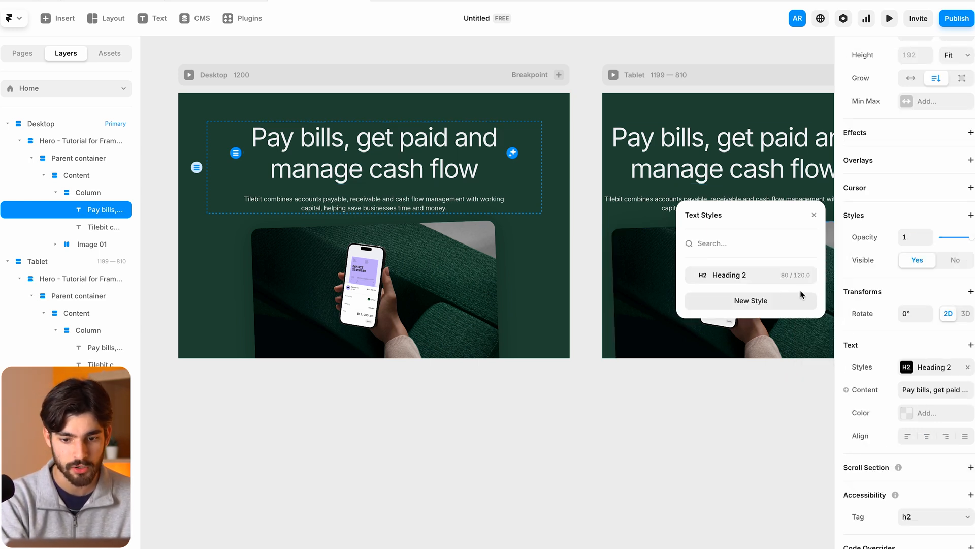
click(725, 275)
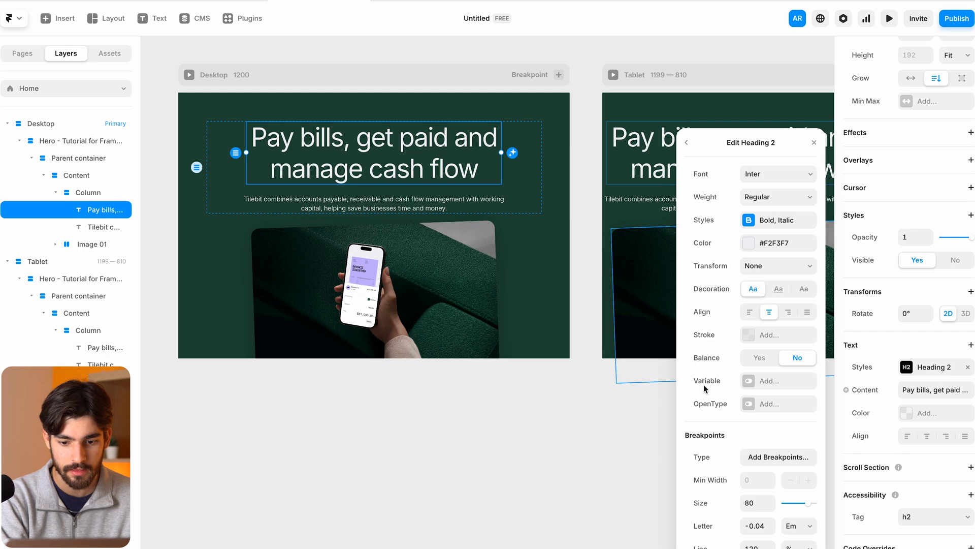
click(778, 457)
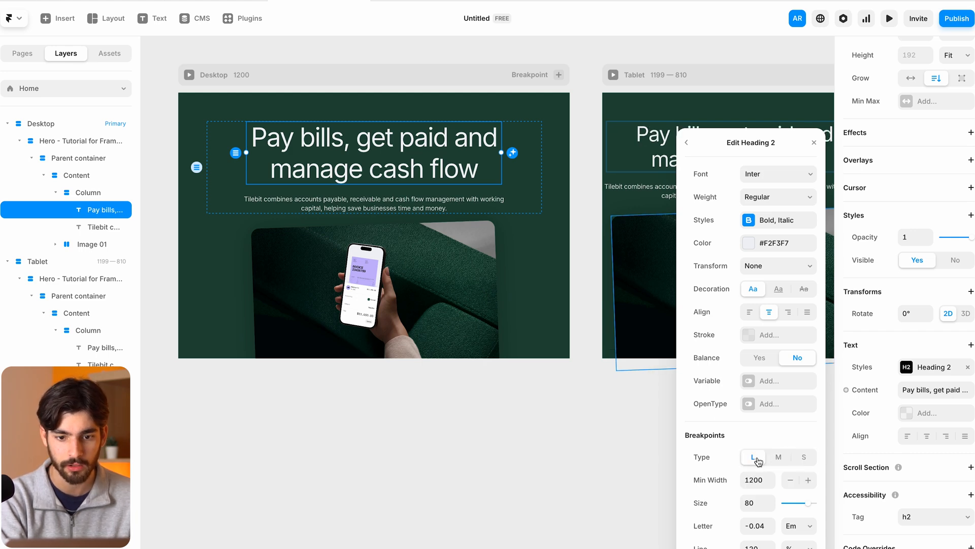
click(803, 457)
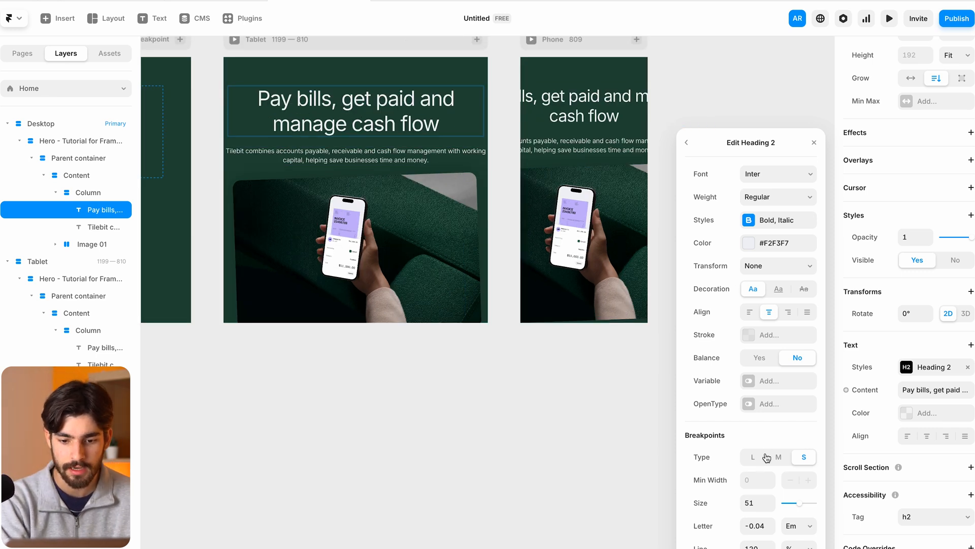
Set Heading 2 to 48 on phone, confirming 64 on tablet and 80 on desktop
click(752, 457)
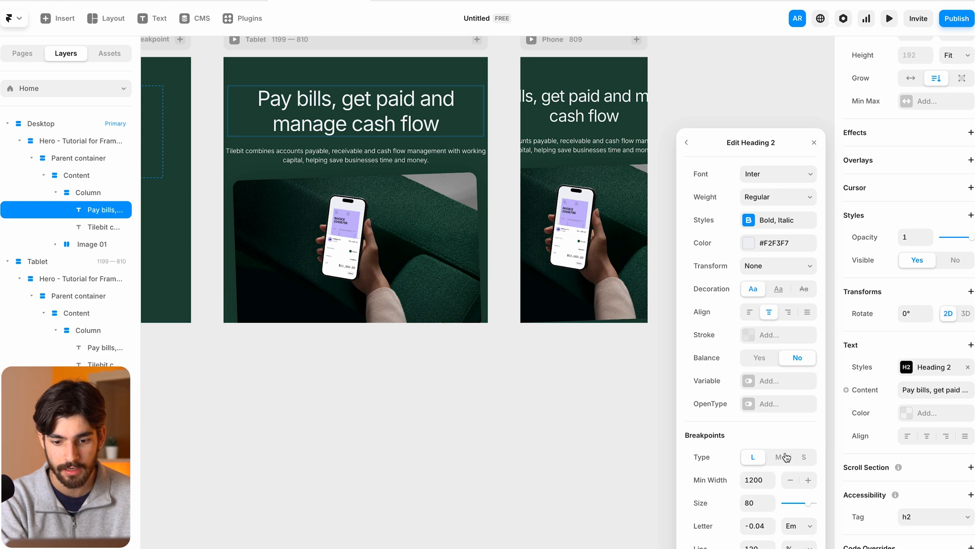
click(803, 457)
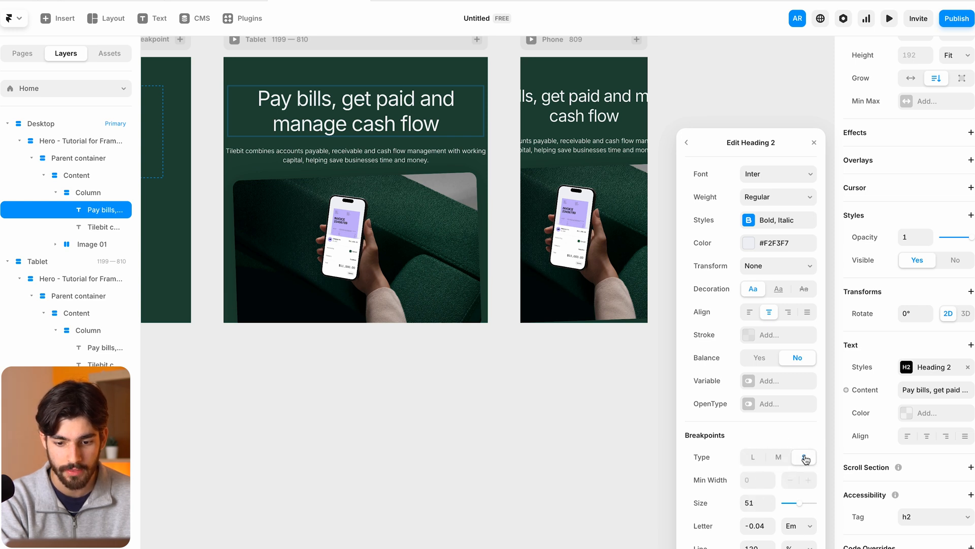
click(803, 457)
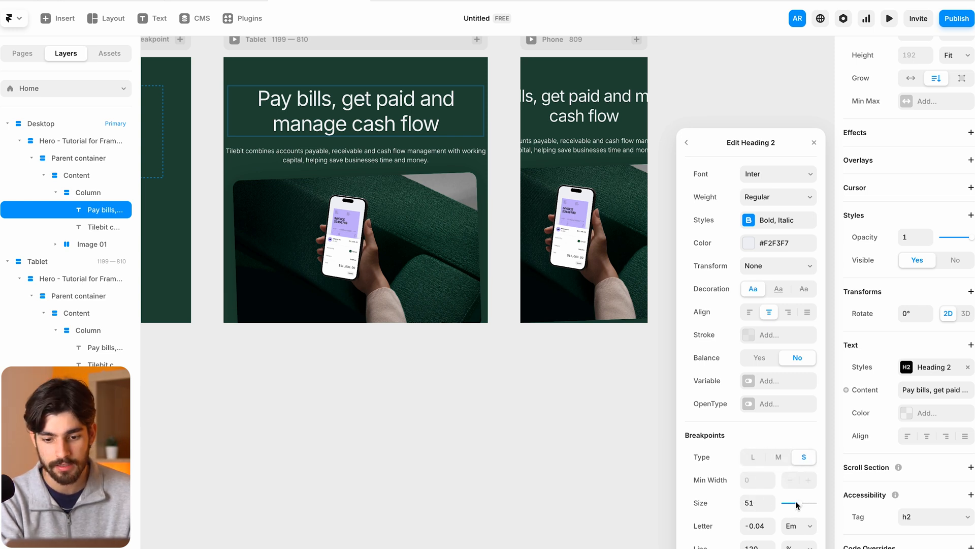
drag(805, 503, 799, 503)
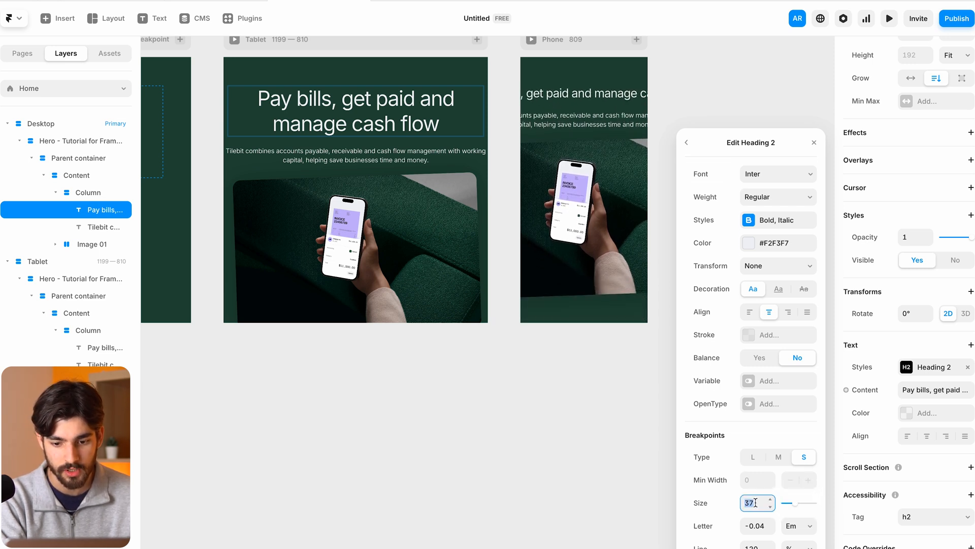
text(48)
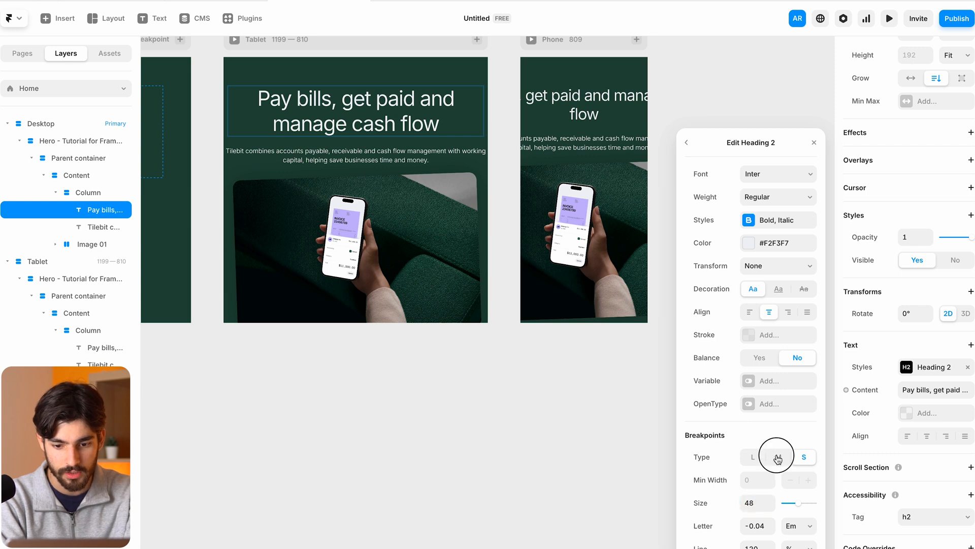
click(778, 456)
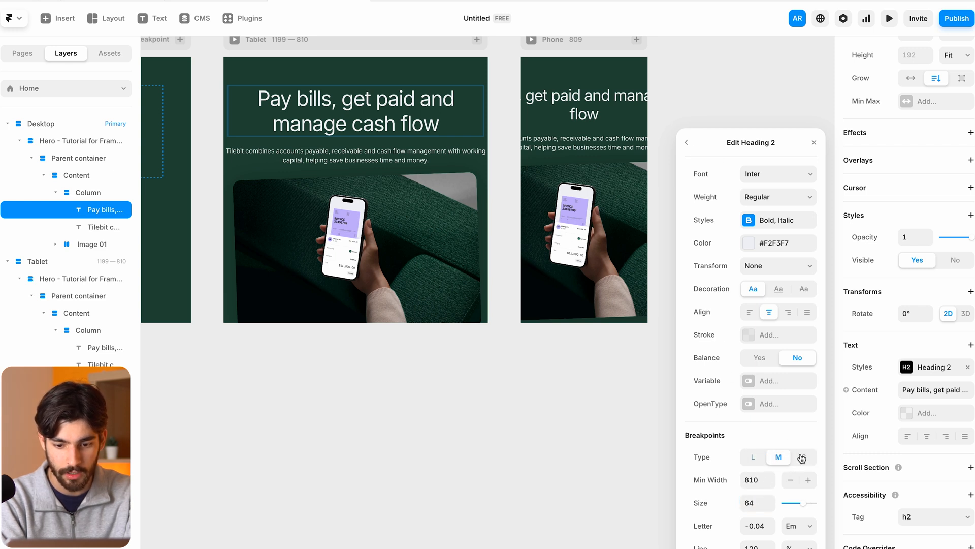
click(752, 457)
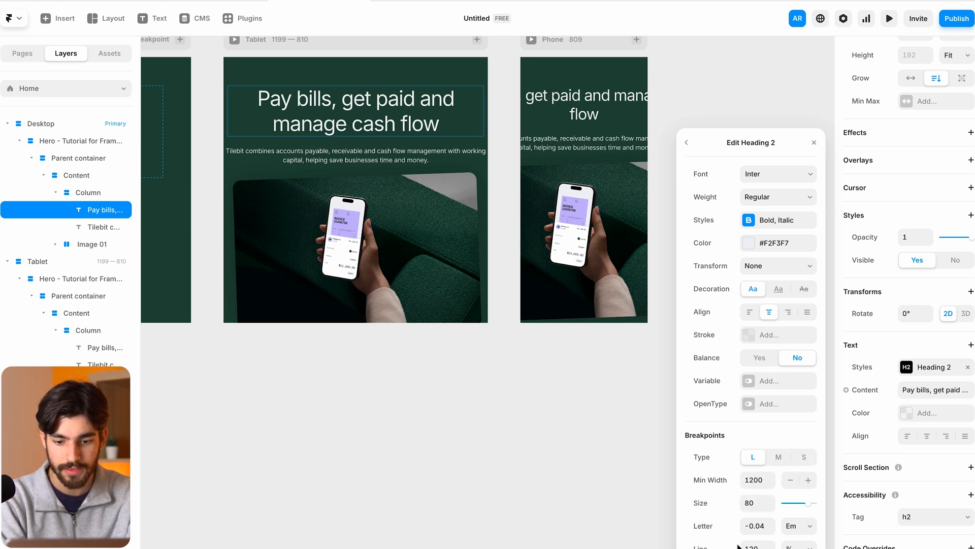
click(778, 458)
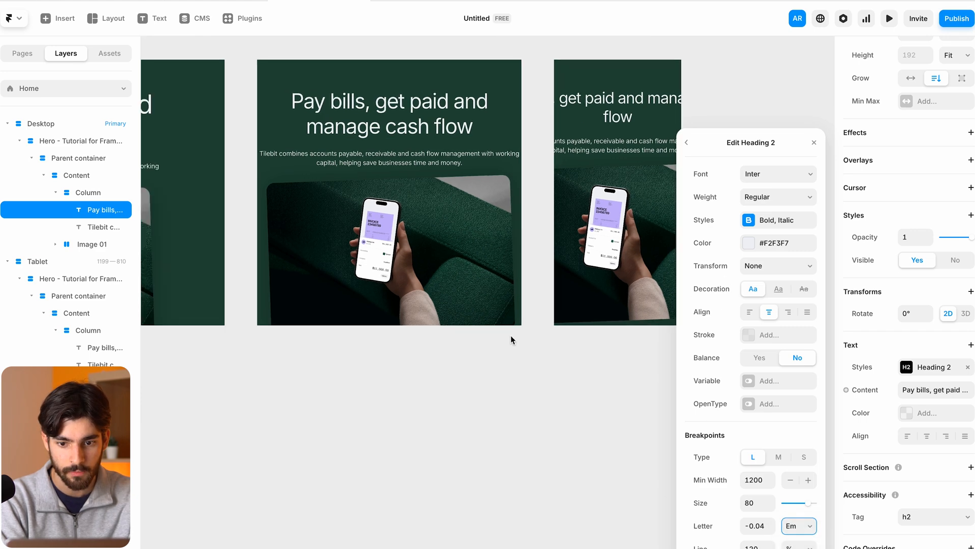
click(426, 49)
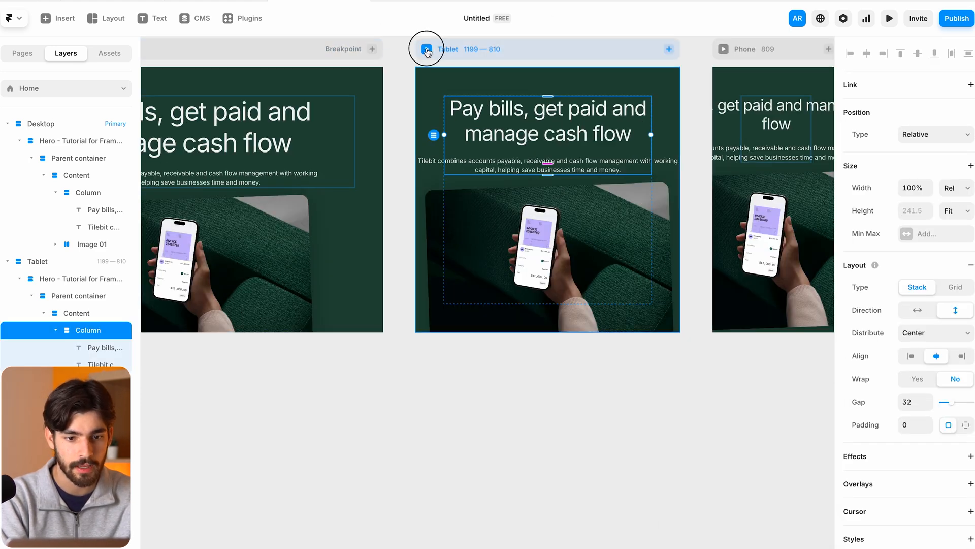
click(888, 19)
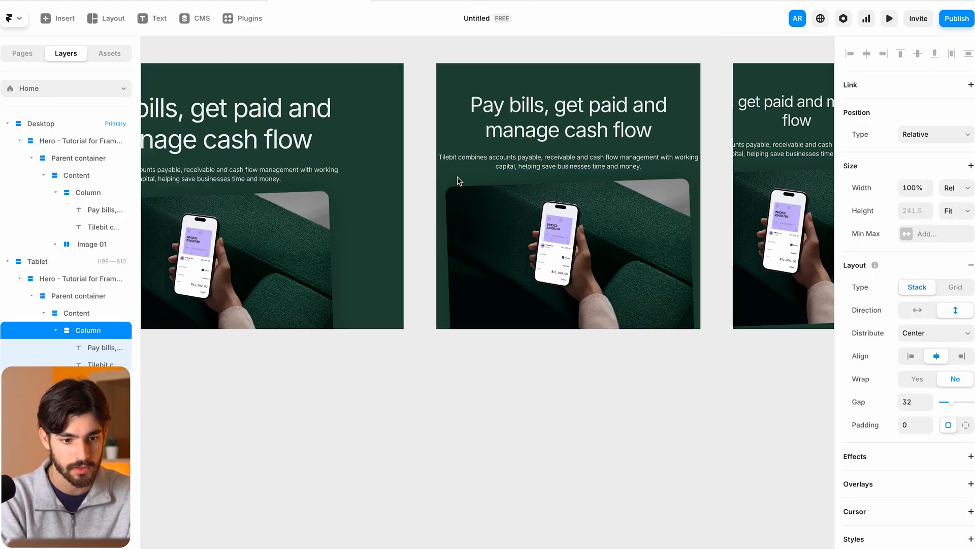
click(103, 226)
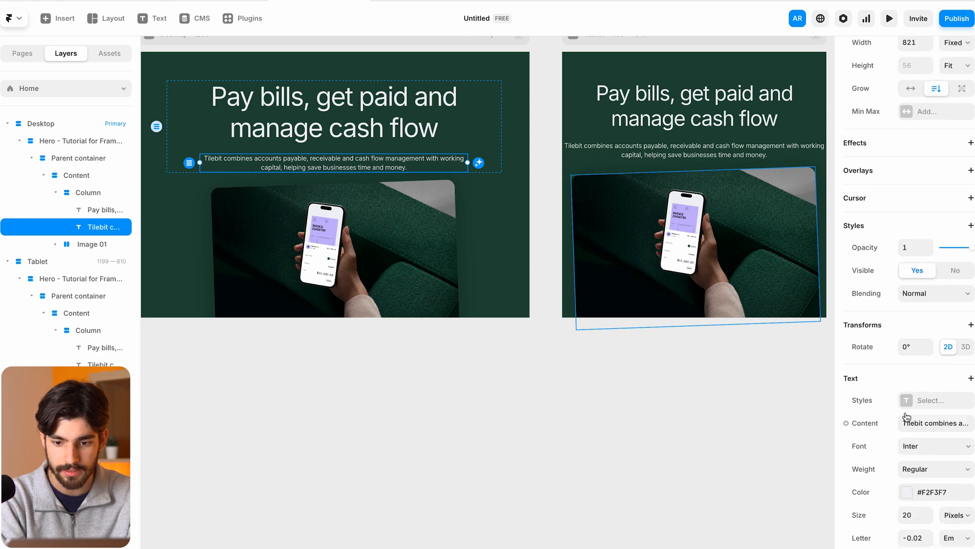
Create a Body paragraph style for the description, sized 20 on desktop and 16 on tablet
click(933, 400)
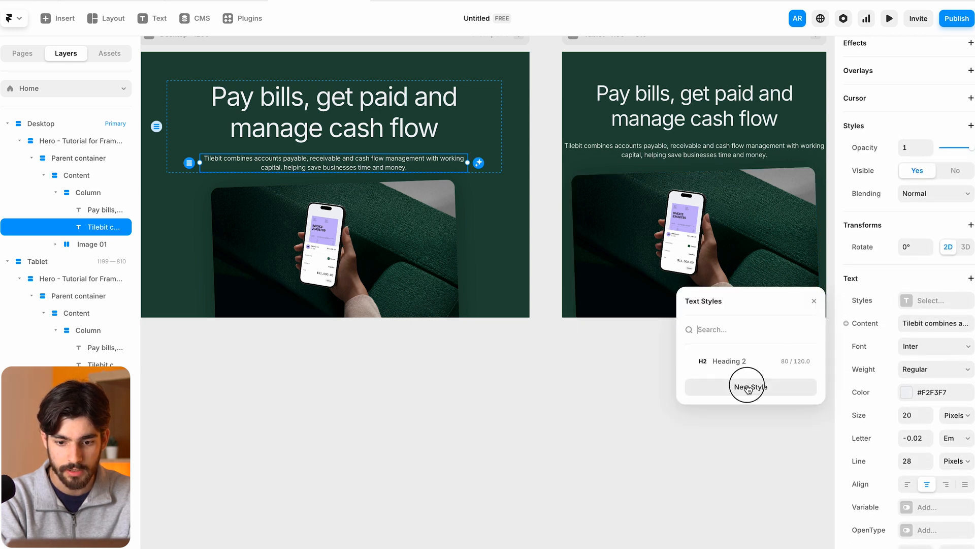
click(749, 386)
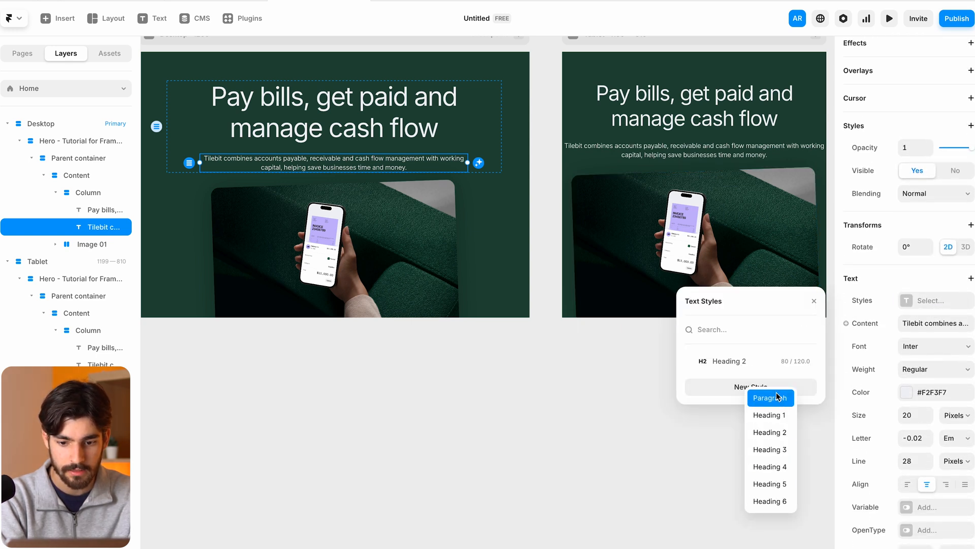
click(769, 397)
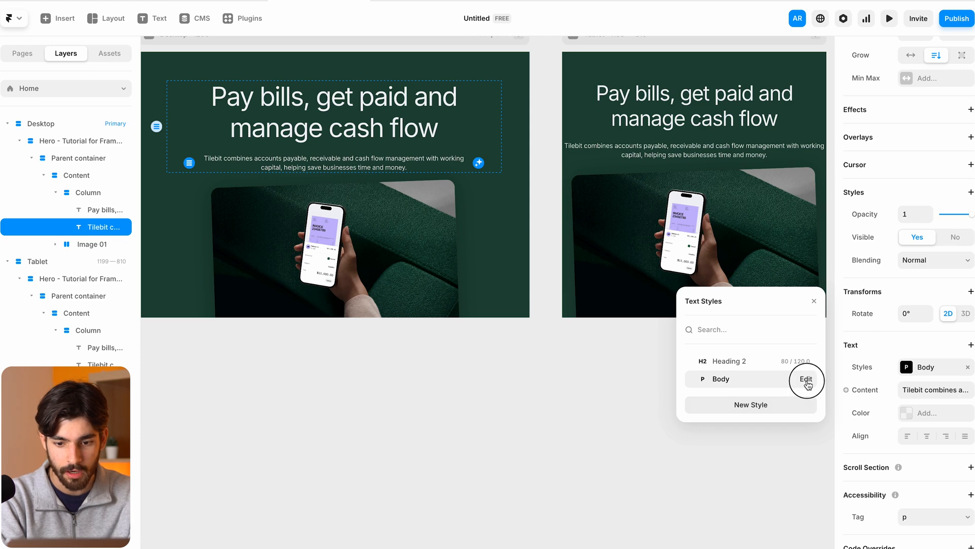
click(806, 379)
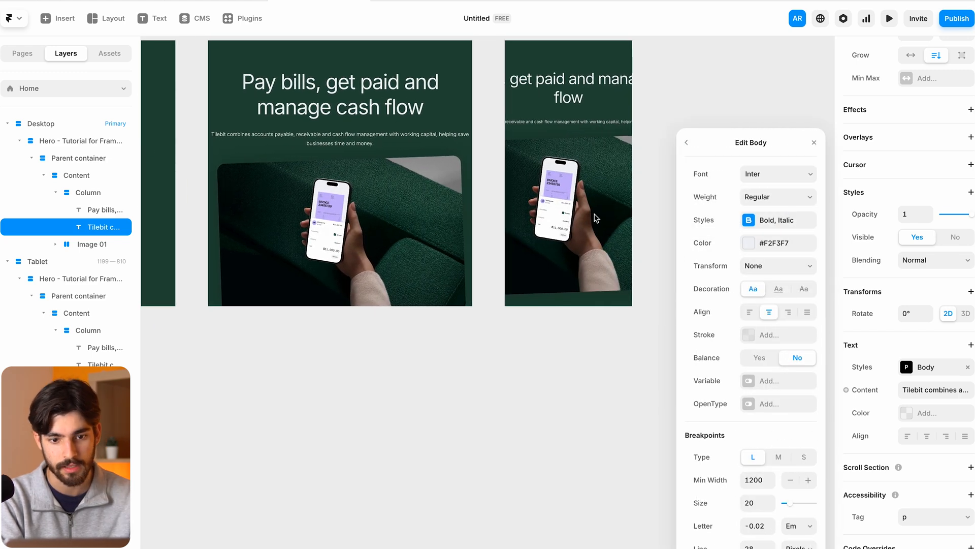
click(778, 457)
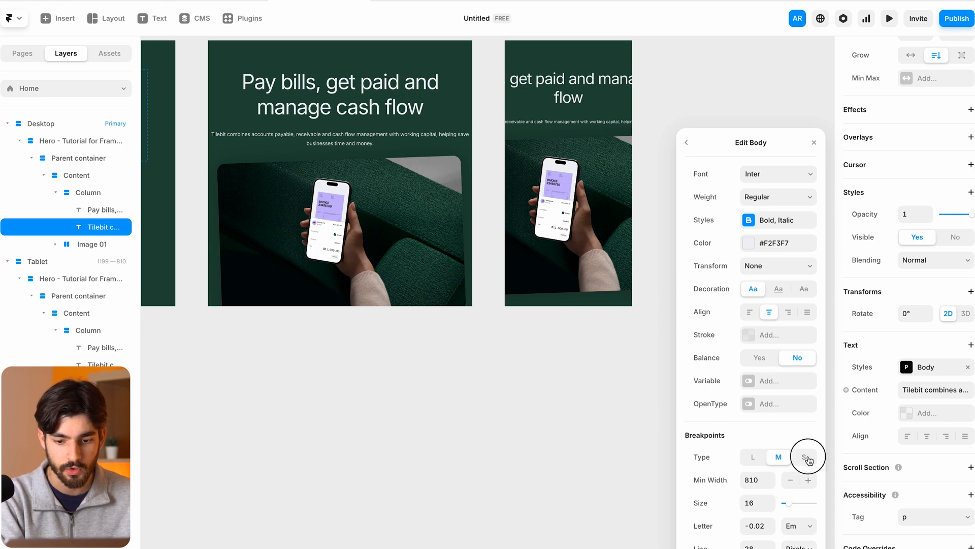
click(803, 456)
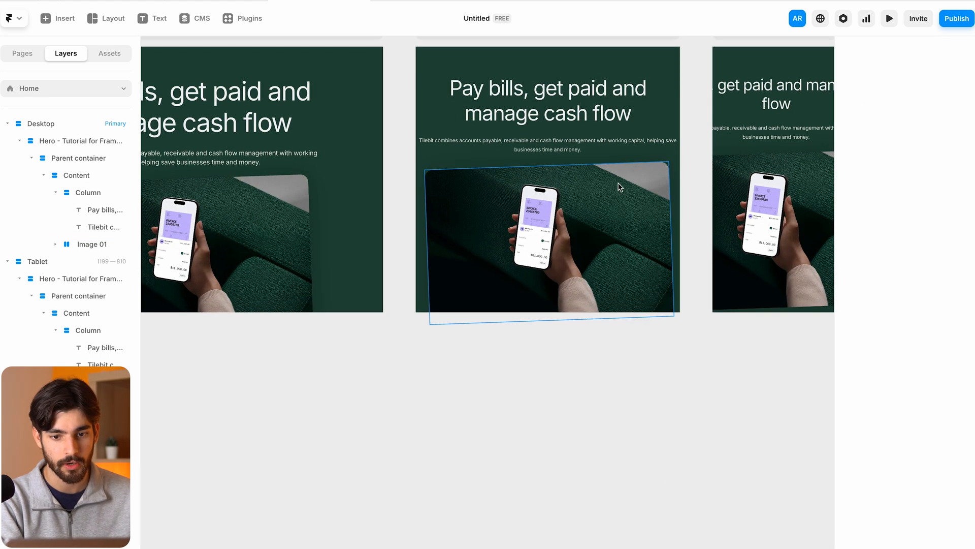
mouse_move(523, 177)
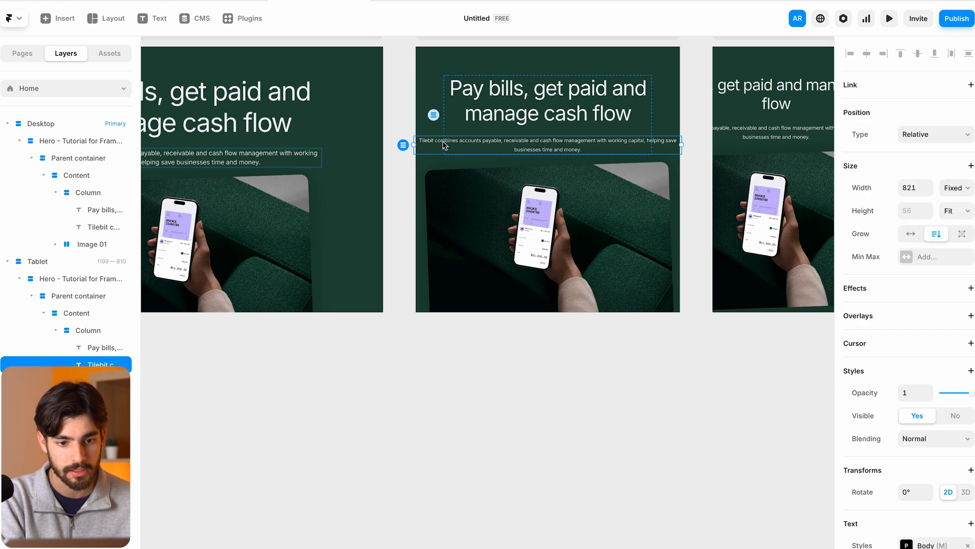
click(547, 99)
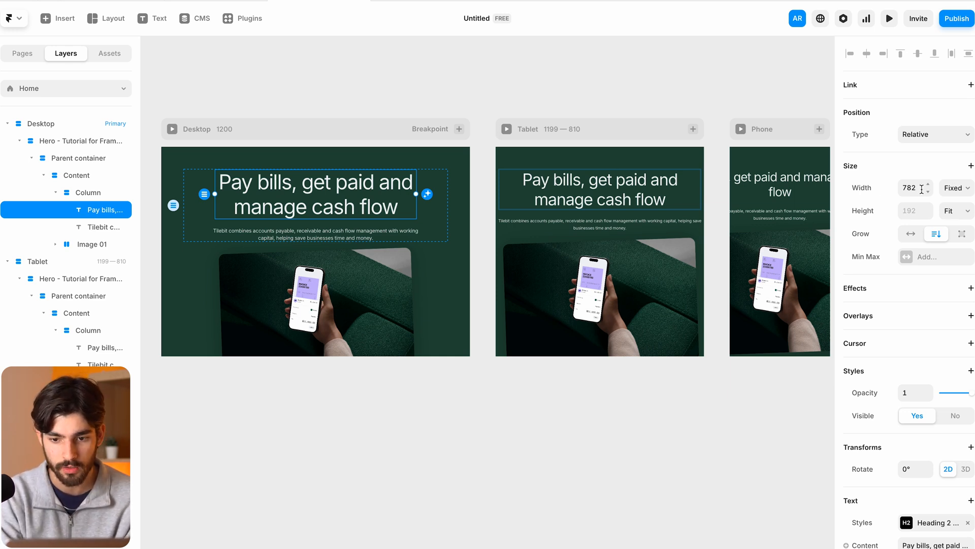
mouse_move(308, 198)
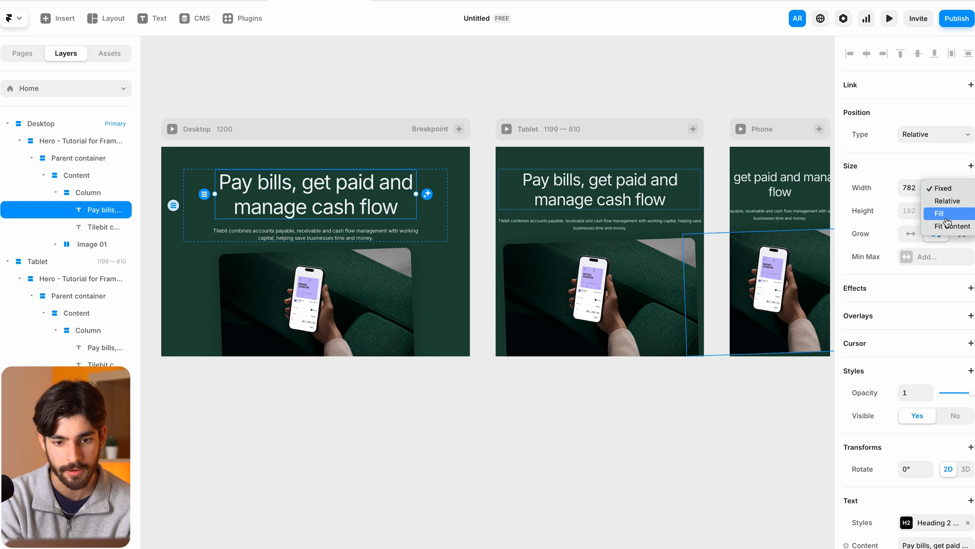
Switch the hero heading and paragraph widths from Fixed to Fill
click(939, 213)
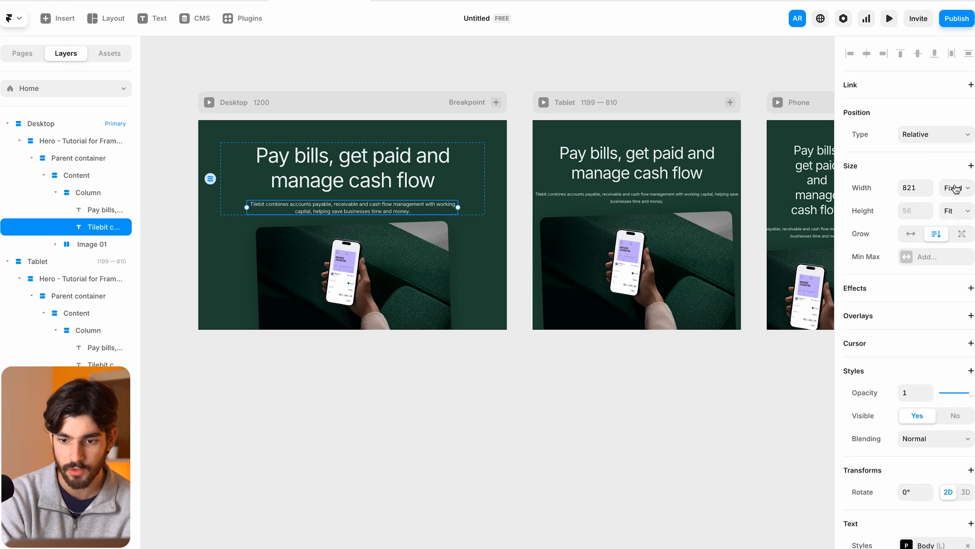
click(956, 188)
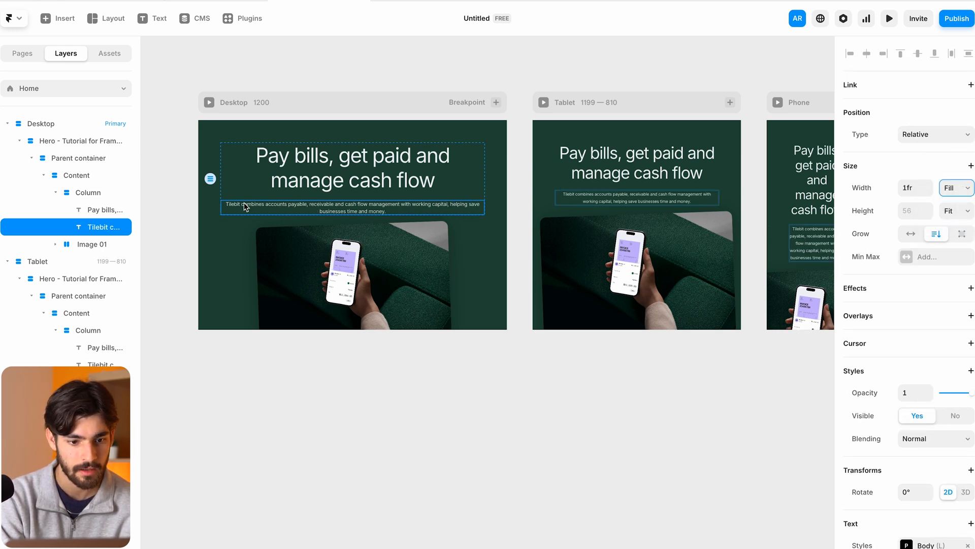
click(89, 192)
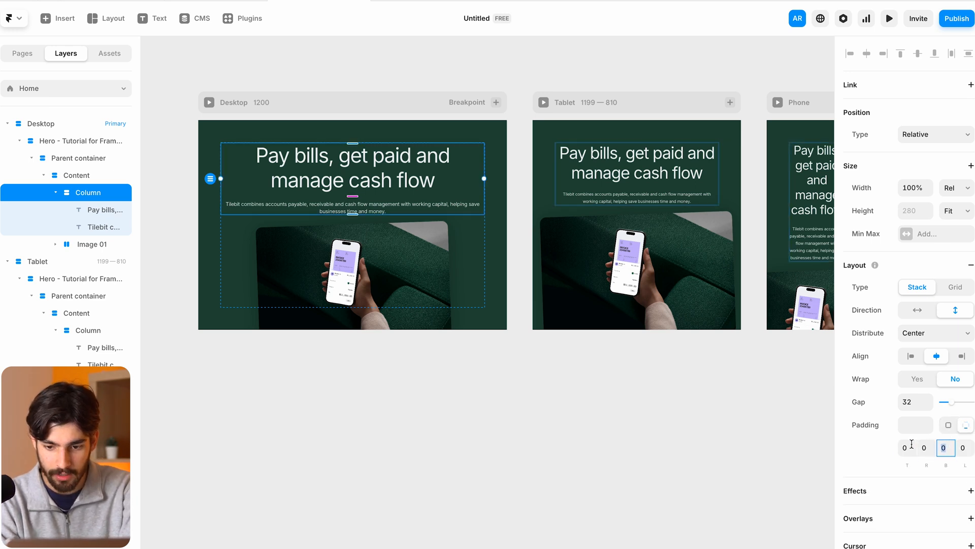
Give the Column 64 left and right padding and 0 top and bottom
text(64)
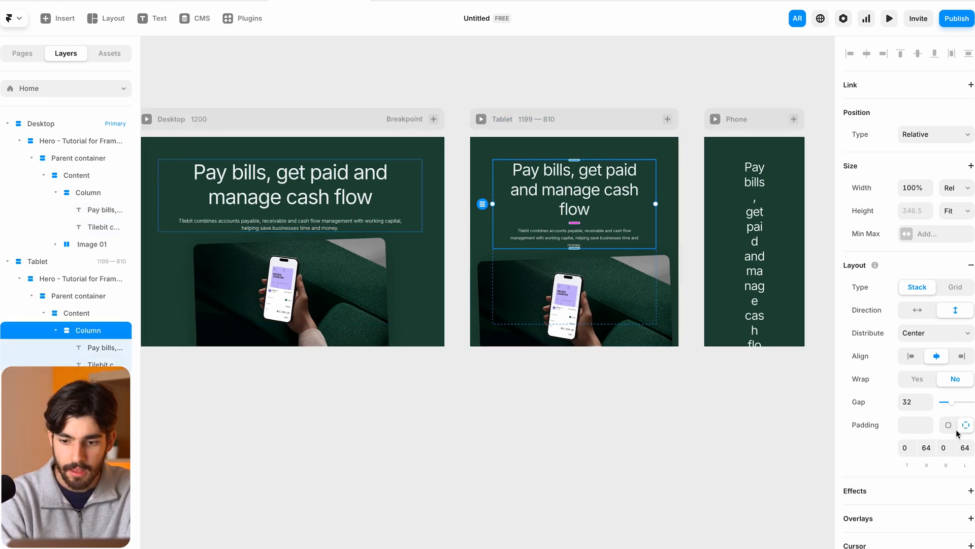
click(915, 425)
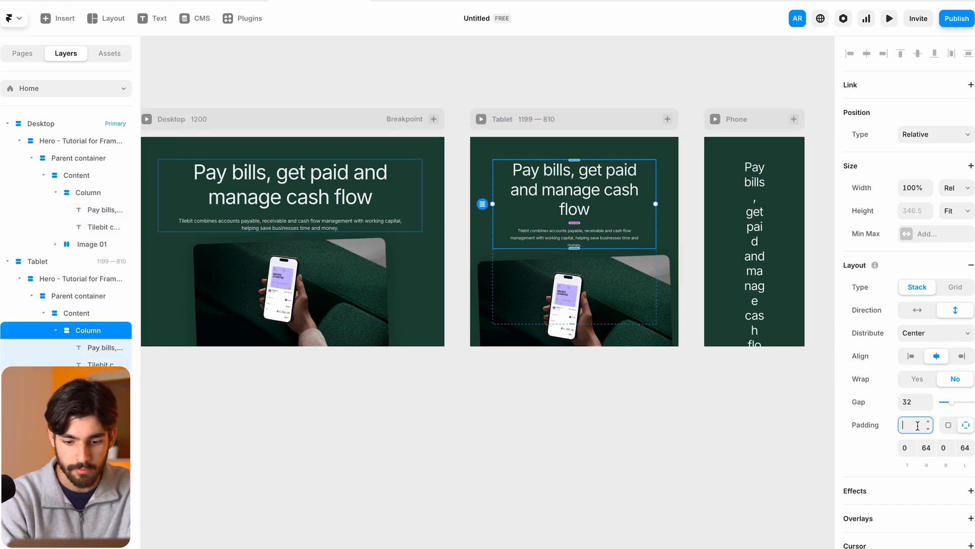
text(0)
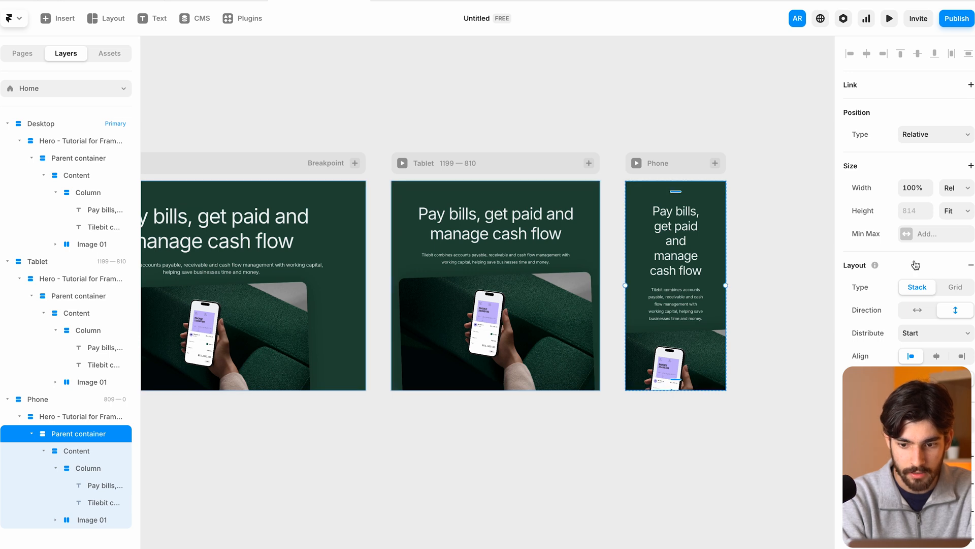
Make the Phone content container fill width and set its padding to 48
click(78, 451)
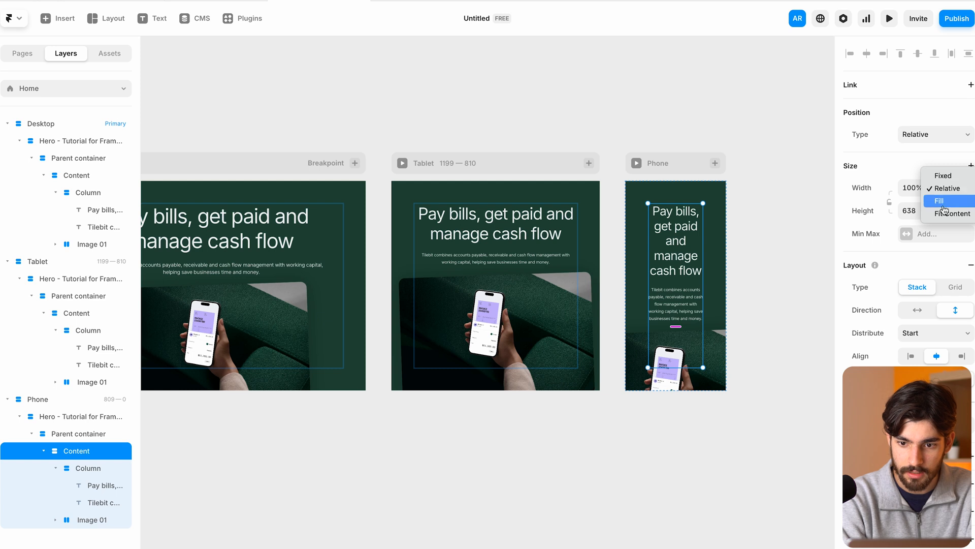
click(948, 213)
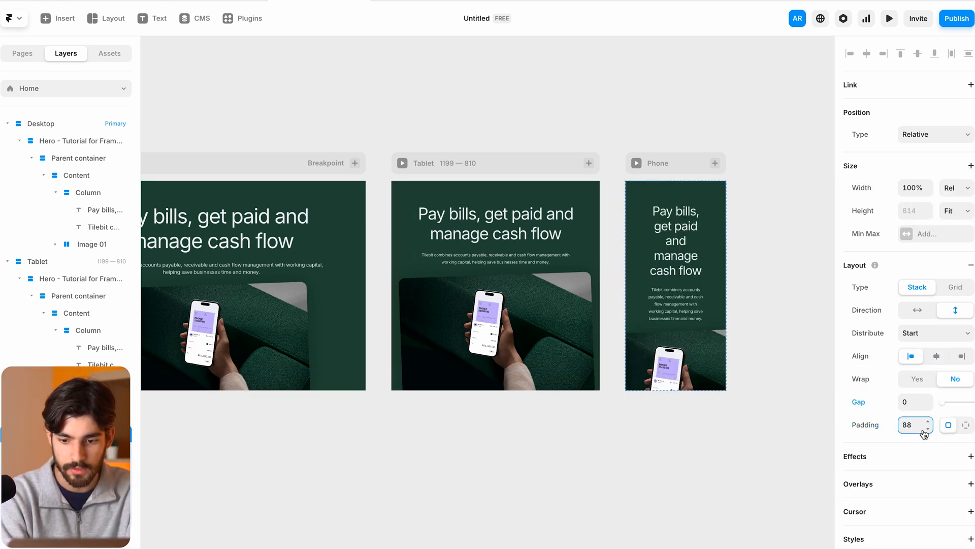
text(28)
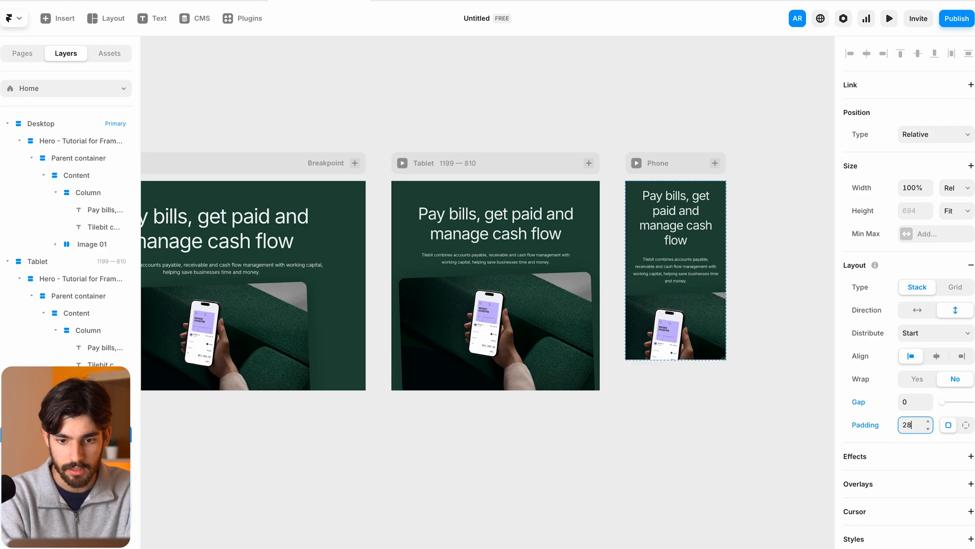
text(48)
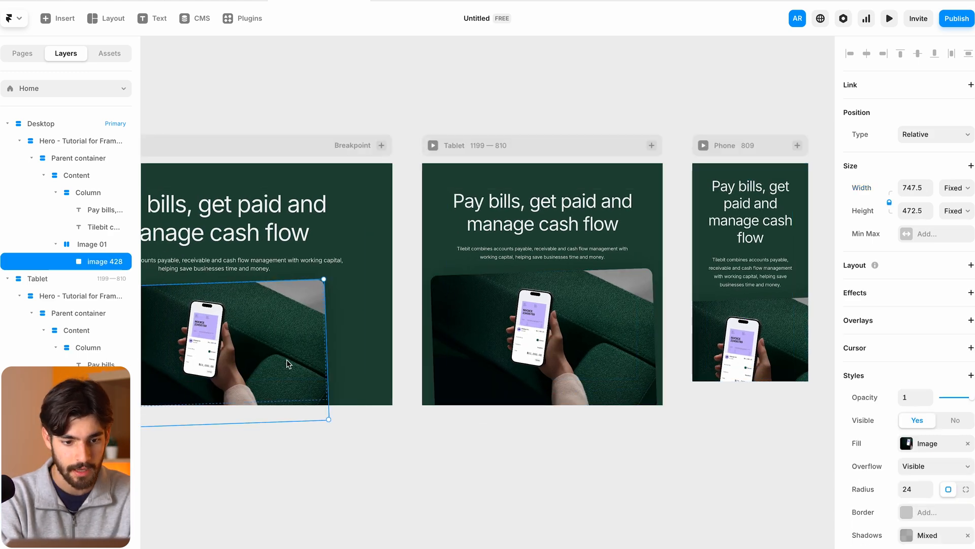
mouse_move(263, 336)
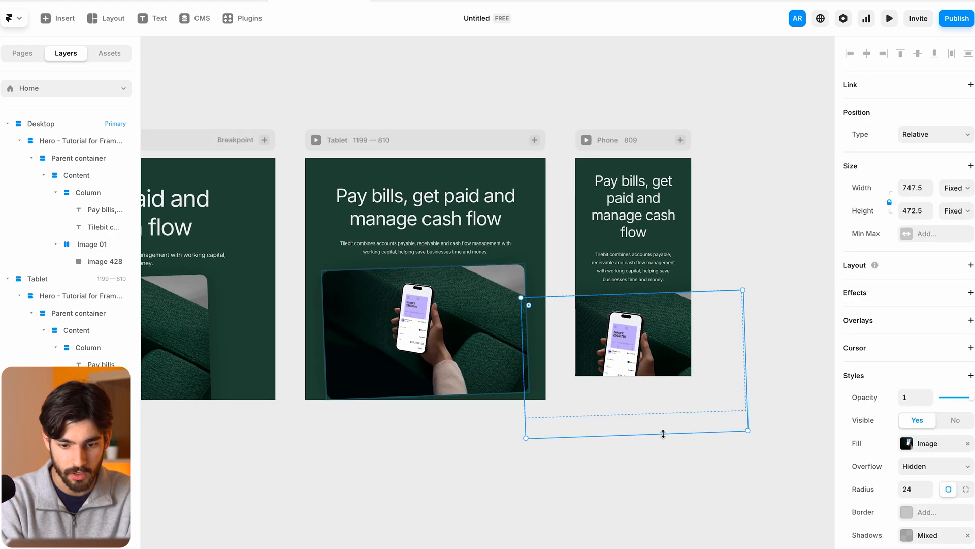
Set the hero image's Overflow to Hidden on the Phone breakpoint
click(969, 264)
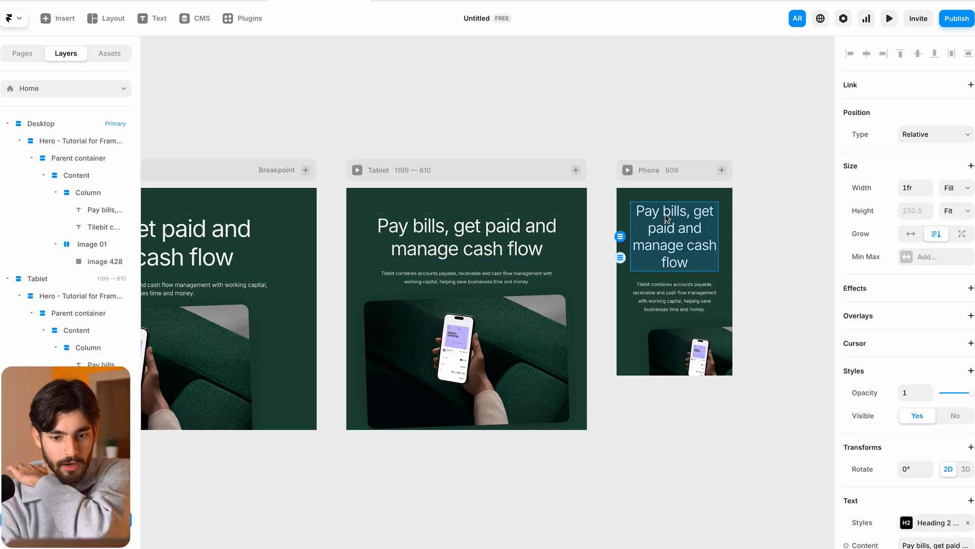
Reduce the Heading 2 small-screen size and give the phone hero per-side padding of 38
scroll(down, 3)
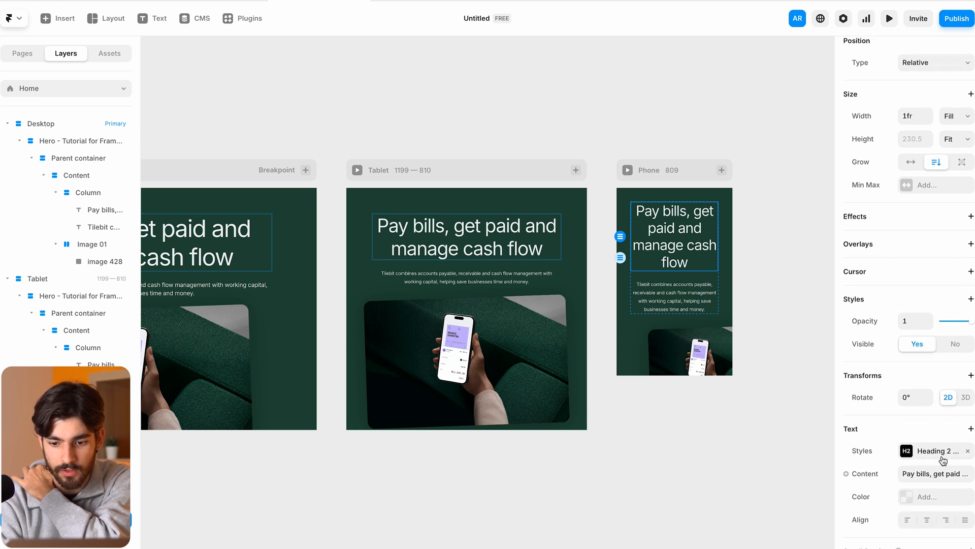
click(933, 451)
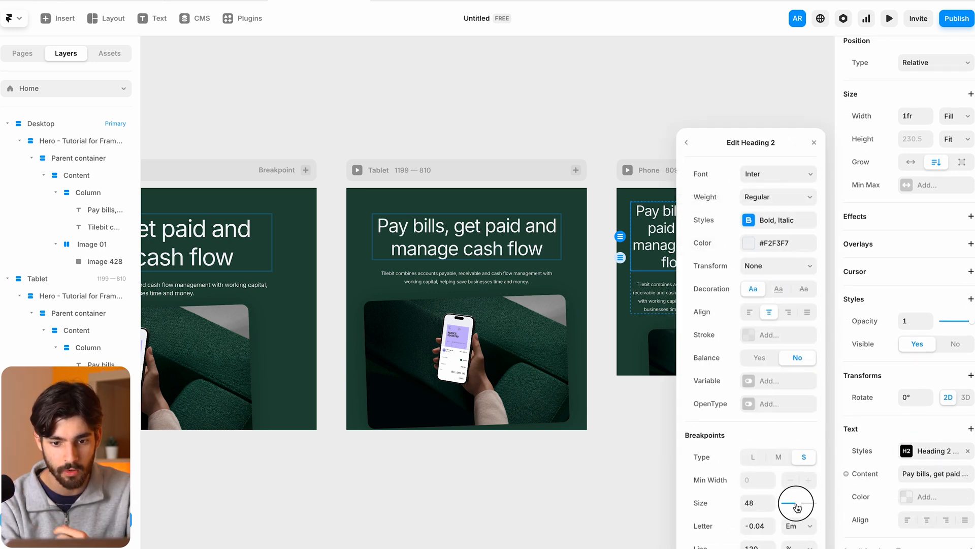
drag(797, 502, 793, 501)
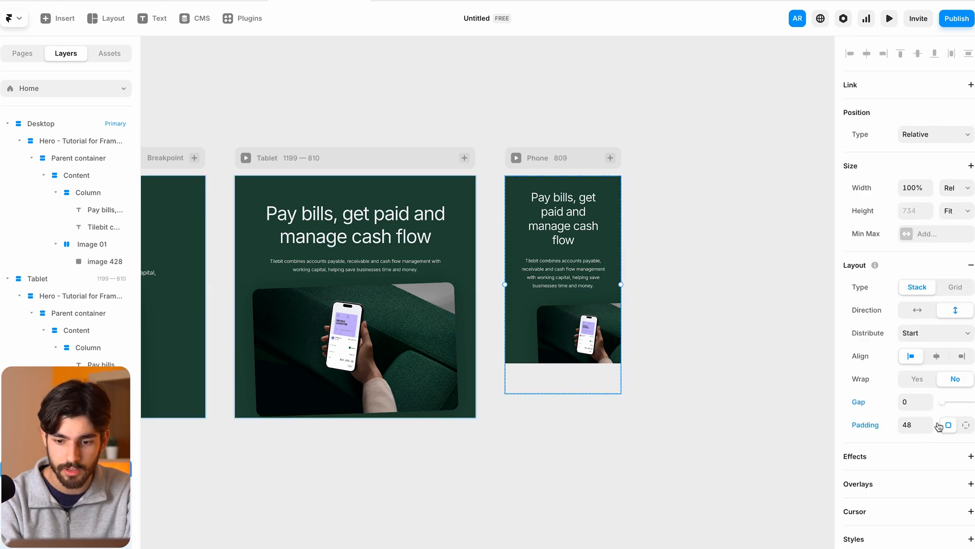
click(949, 426)
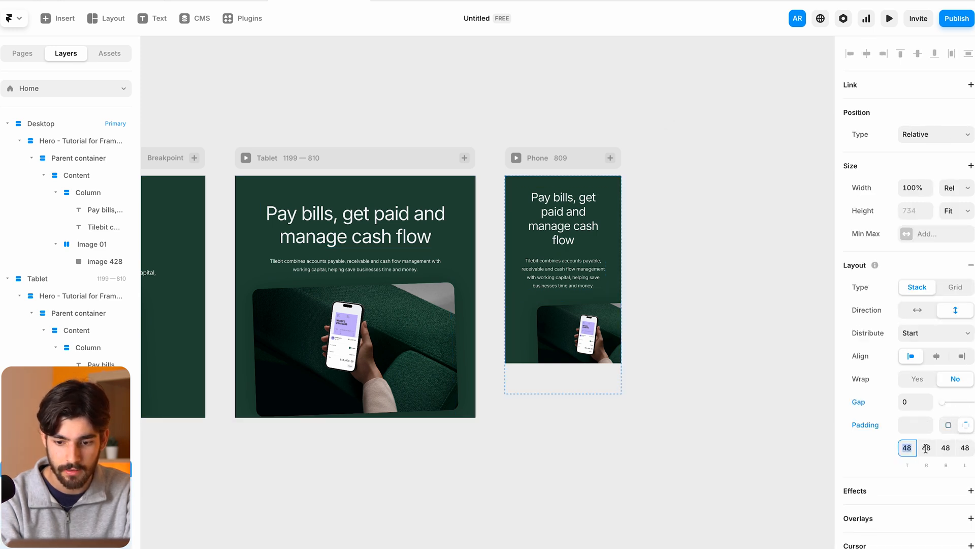
text(38)
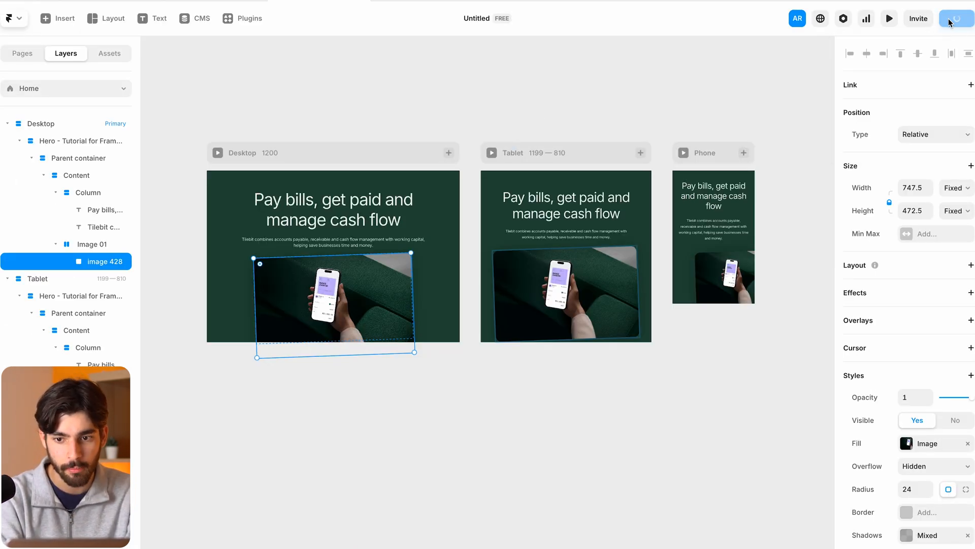
Publish the site and review its framer.app domain
click(888, 18)
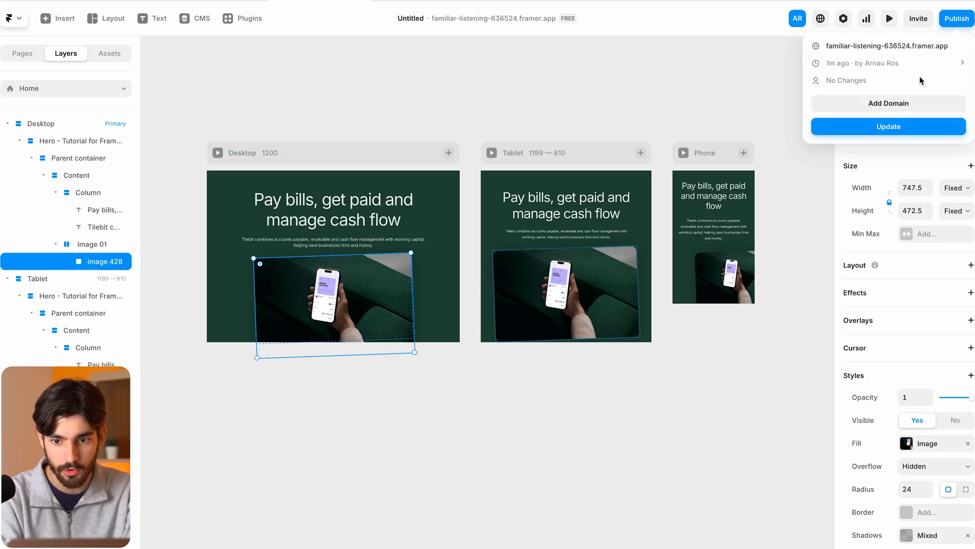
click(888, 19)
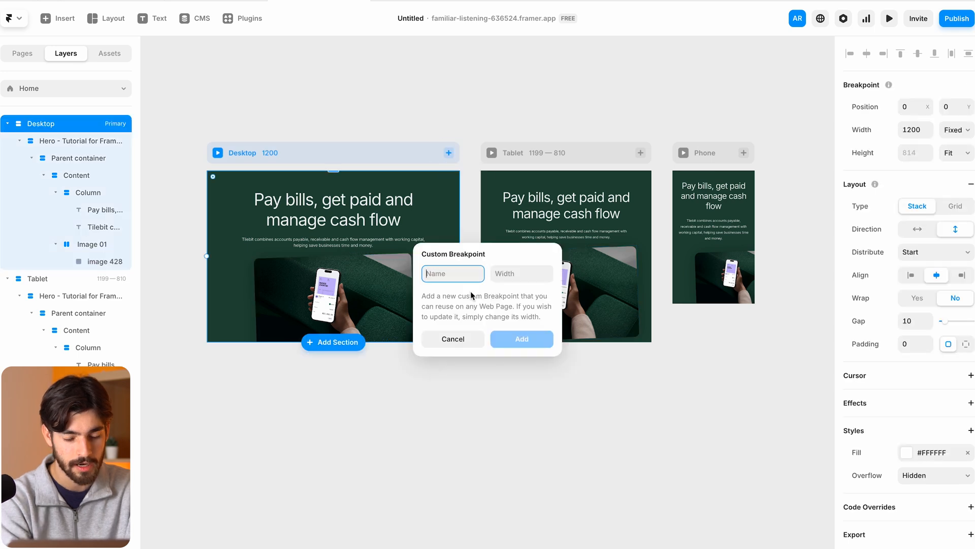
Add a custom breakpoint named 1440 with width 1440
text(1440)
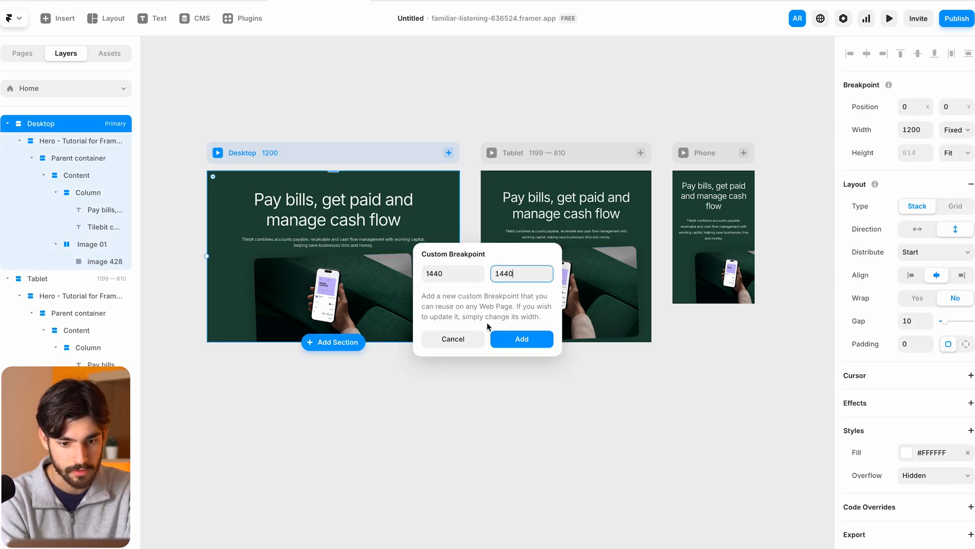
click(521, 339)
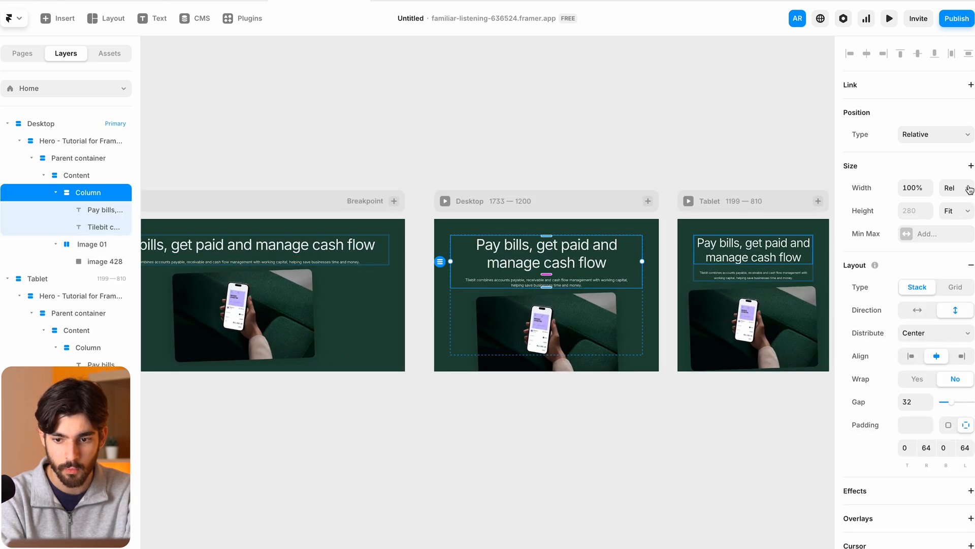
mouse_move(924, 241)
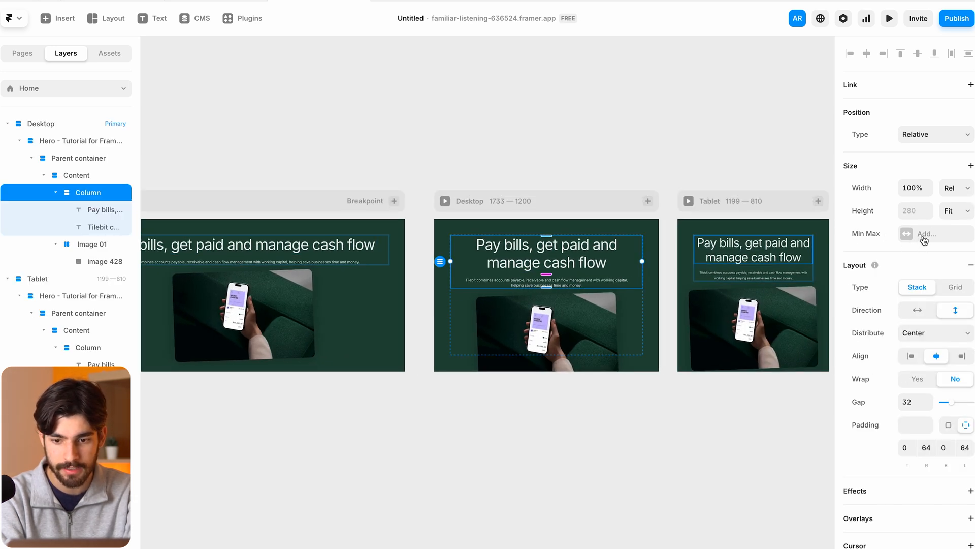
Give the hero Column a fixed Max Width of 920
click(926, 233)
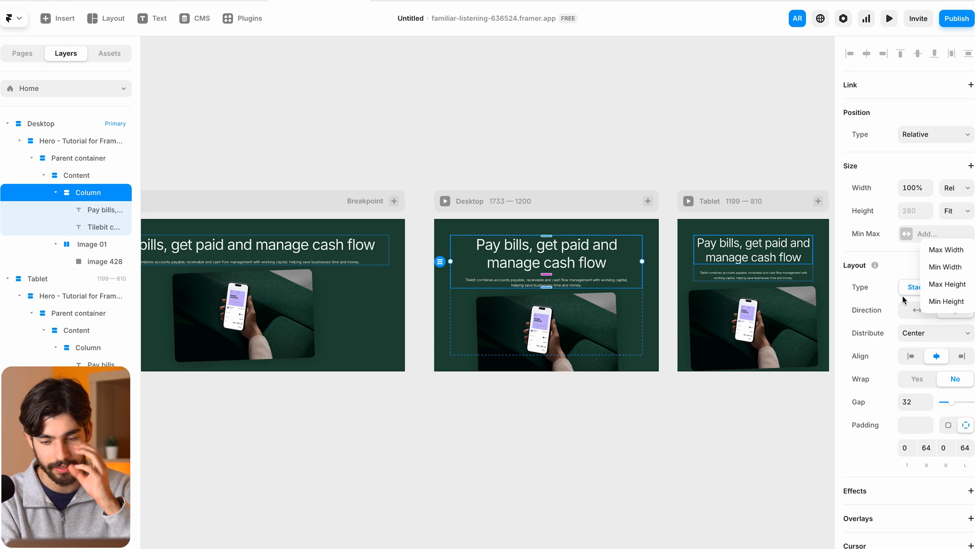
click(945, 250)
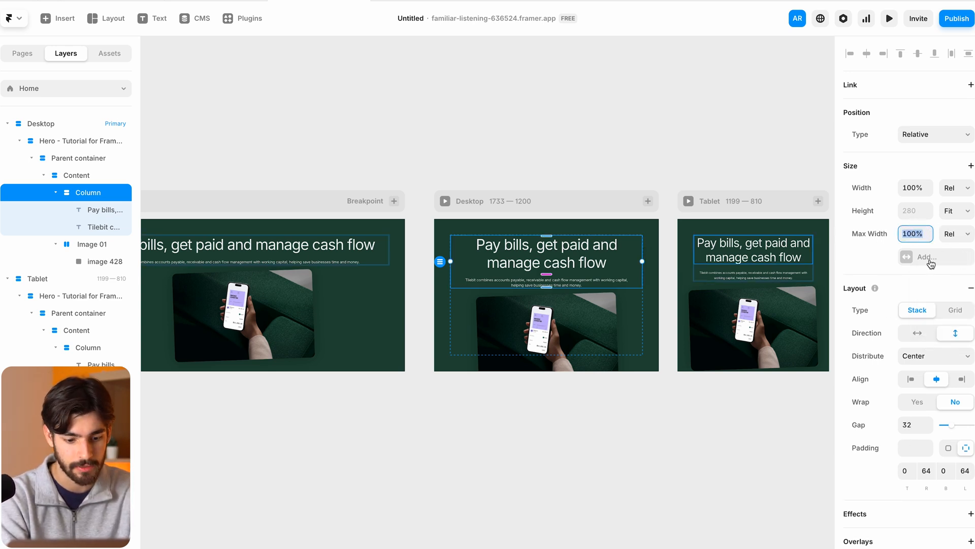
mouse_move(930, 263)
text(1200)
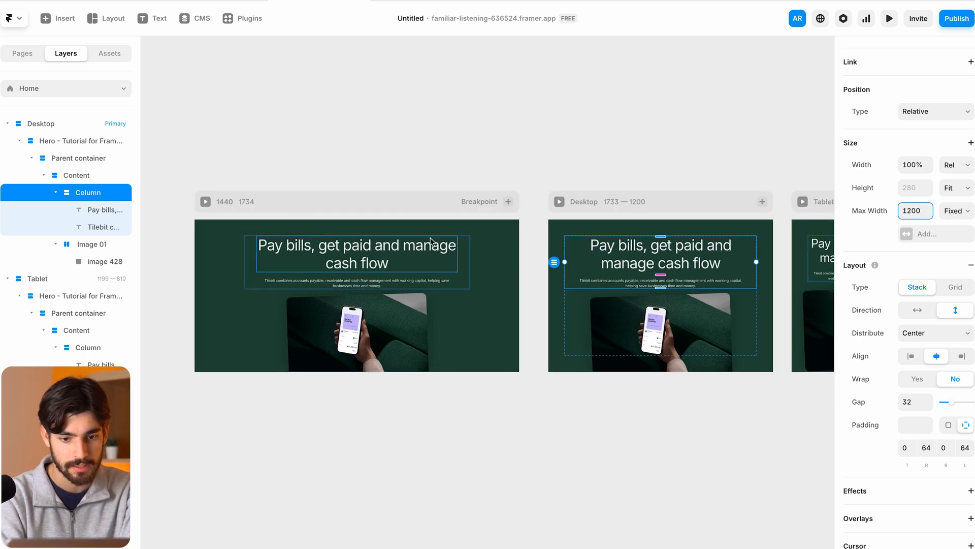
text(1160)
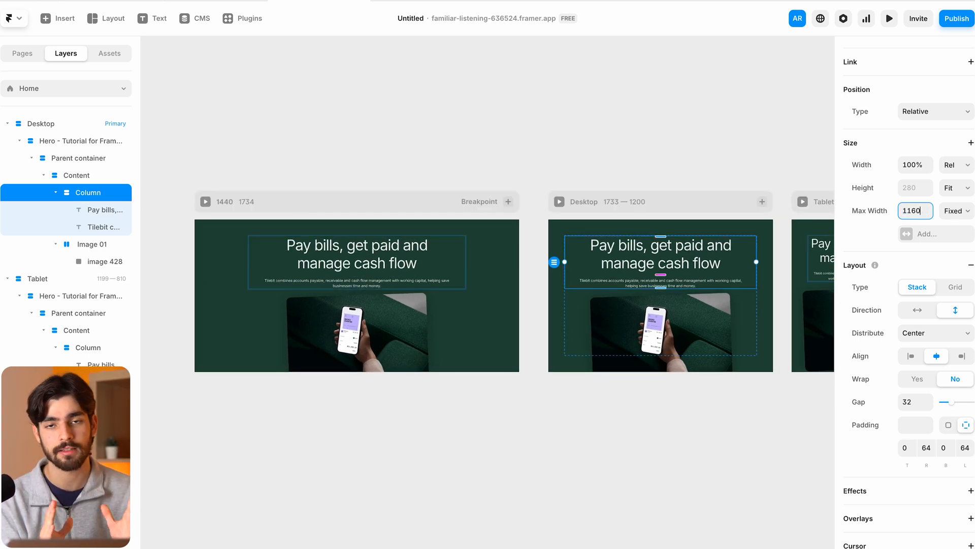
text(1090)
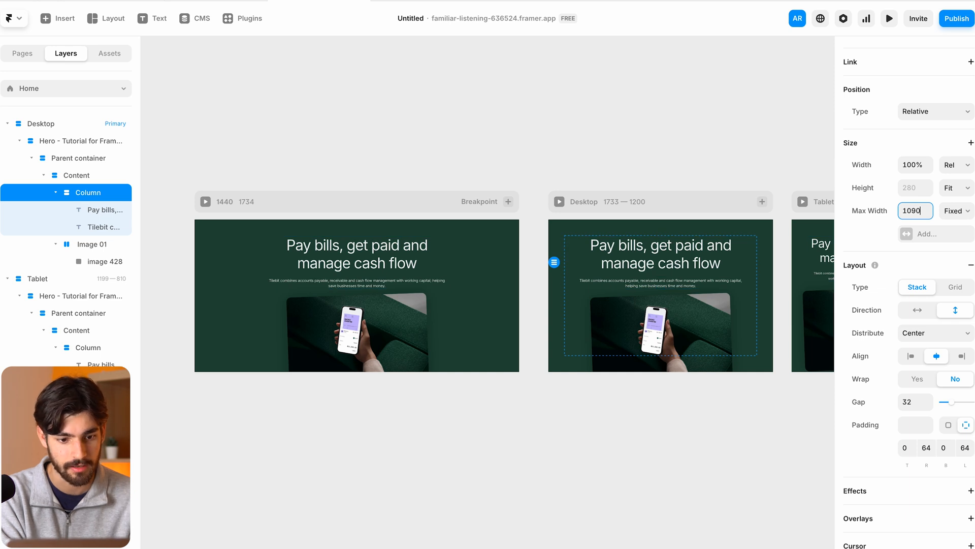
text(880)
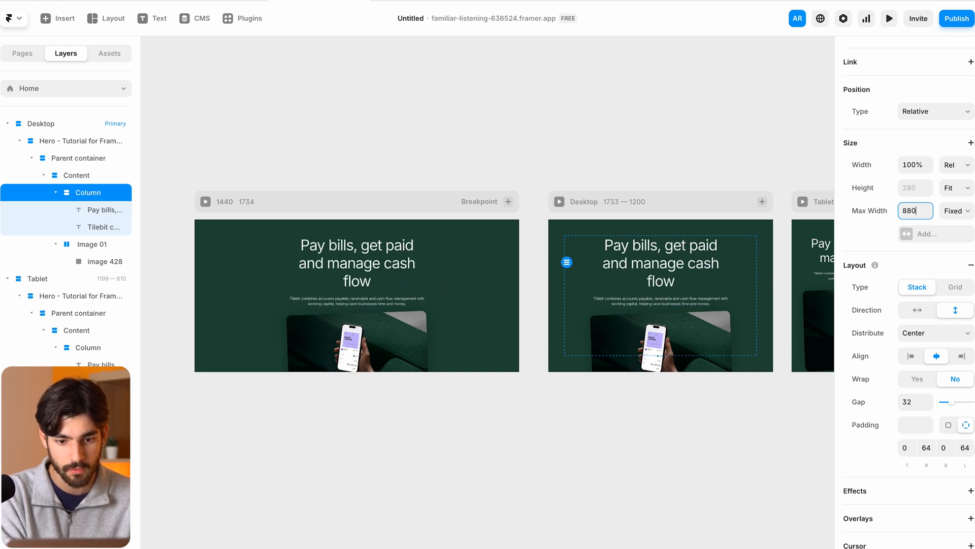
text(920)
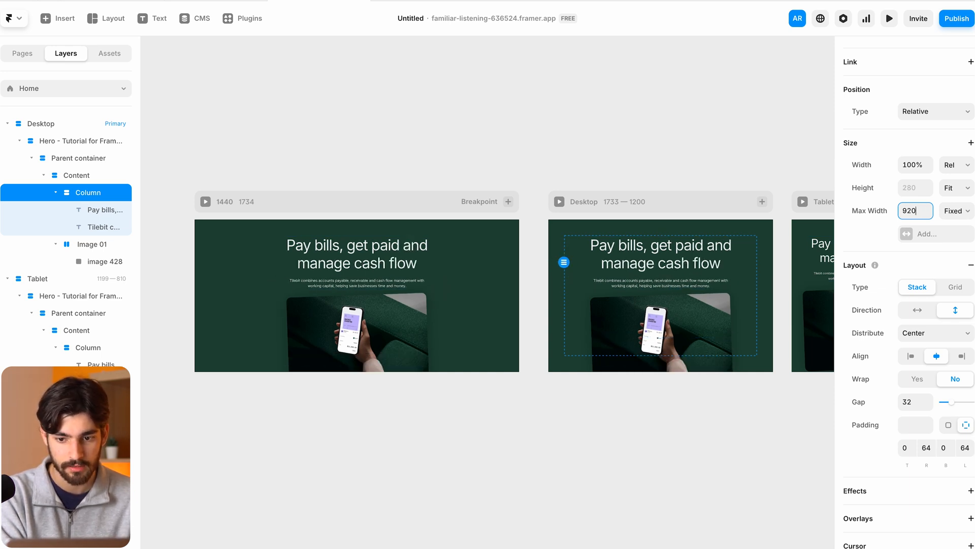
click(889, 18)
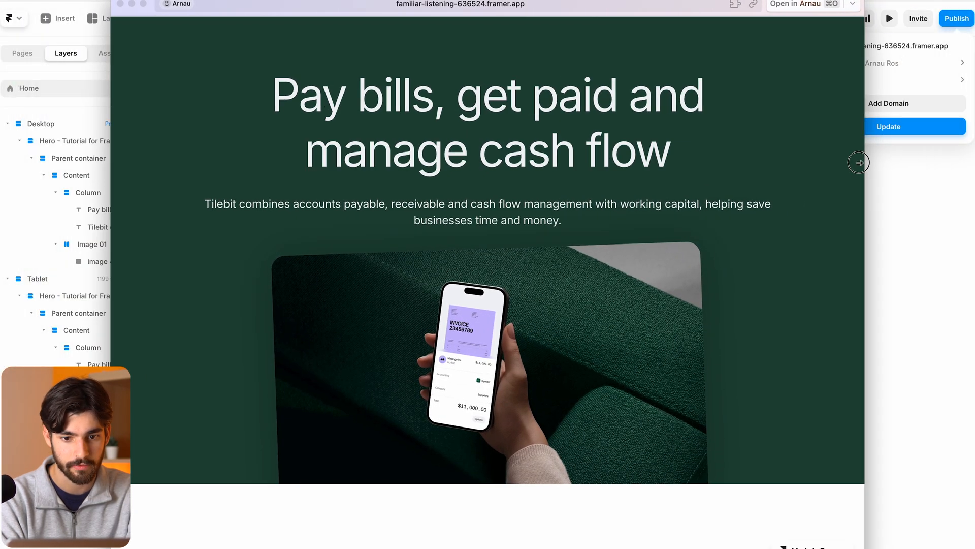
Enlarge the live framer.app preview window to view the updated hero
click(858, 163)
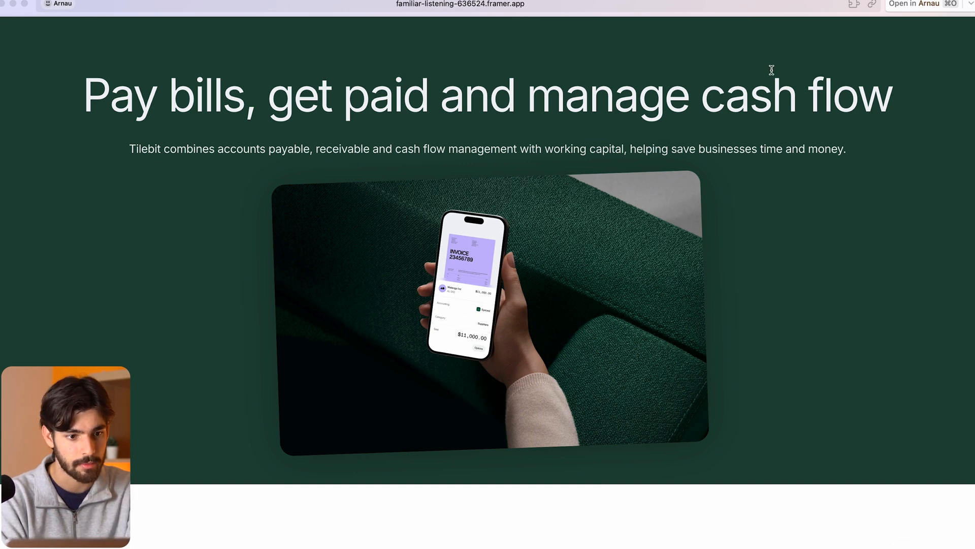